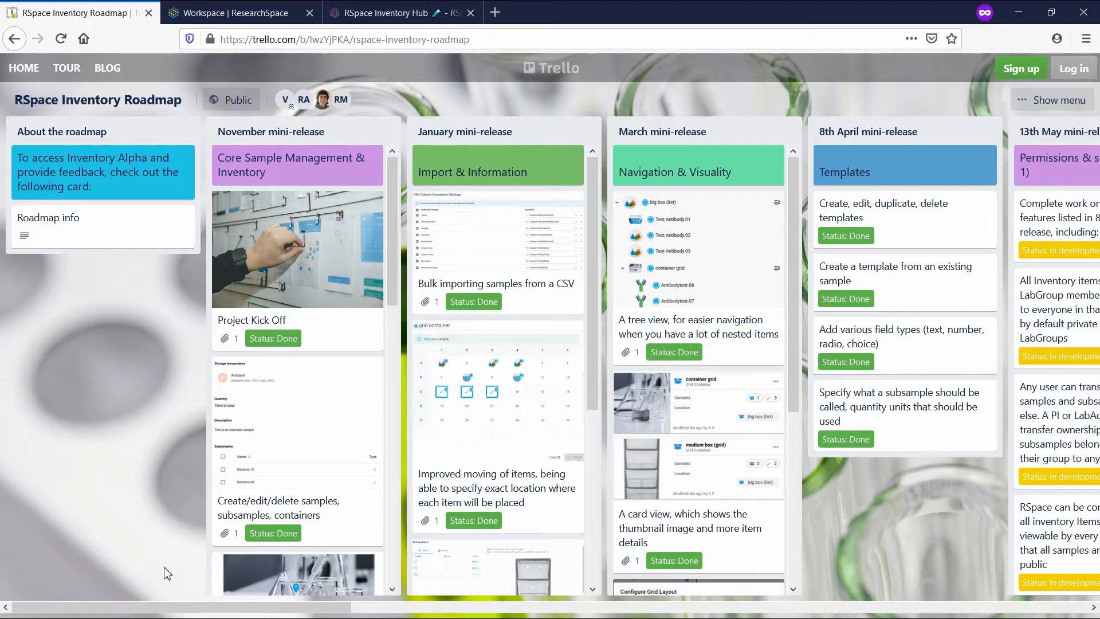
Step: Switch to RSpace Inventory and scroll through the Example Sample's Concentration, Treatment, temperature and quantity
scroll("right", 3)
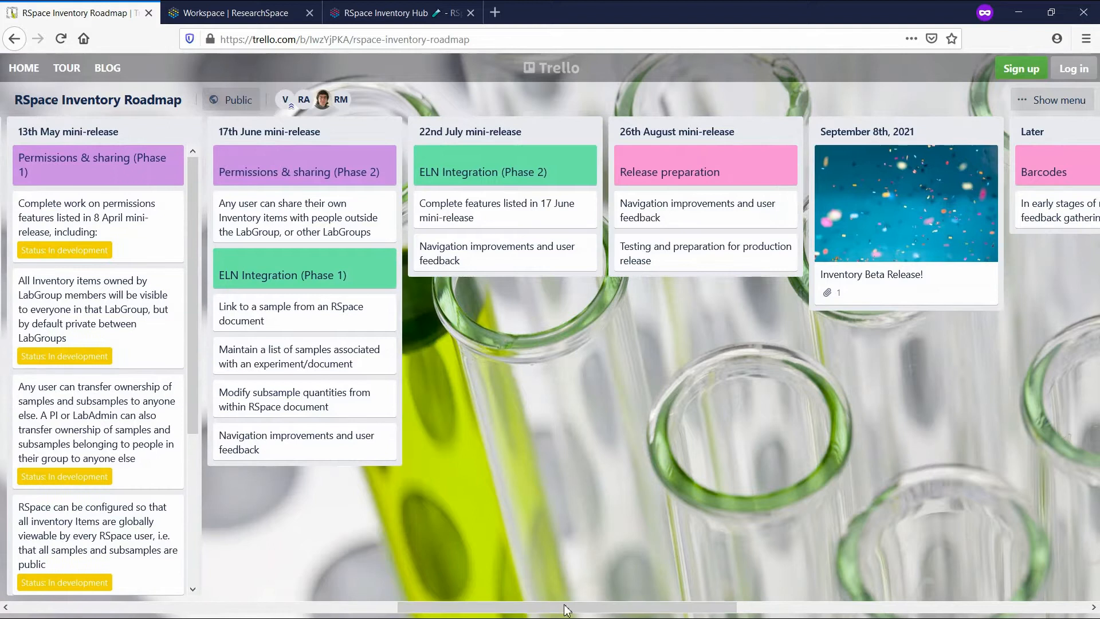
mouse_move(938, 227)
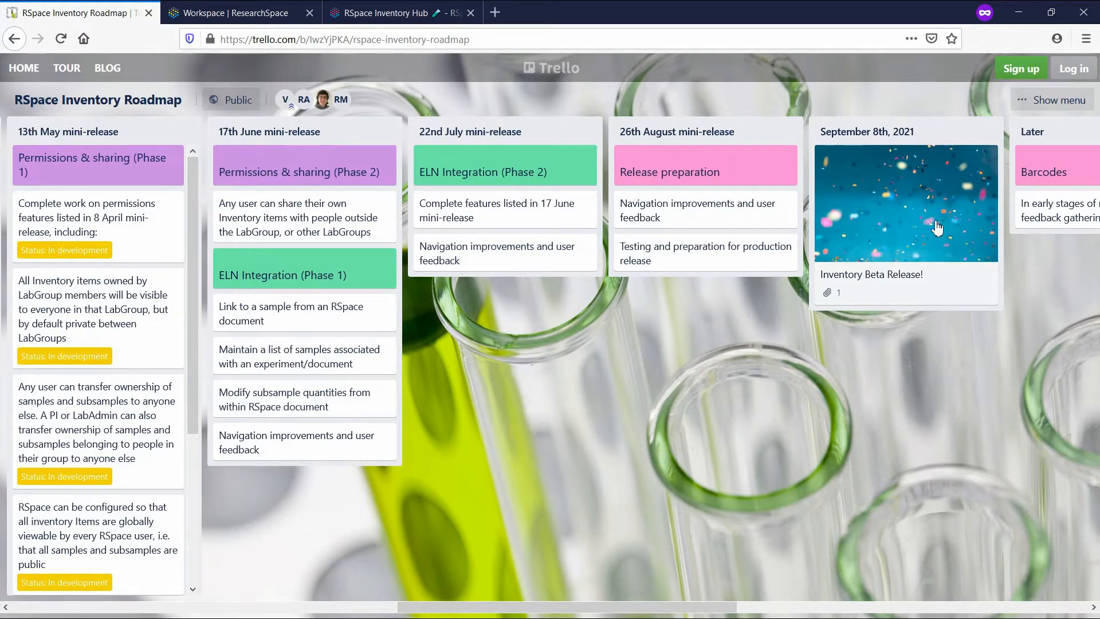
mouse_move(910, 289)
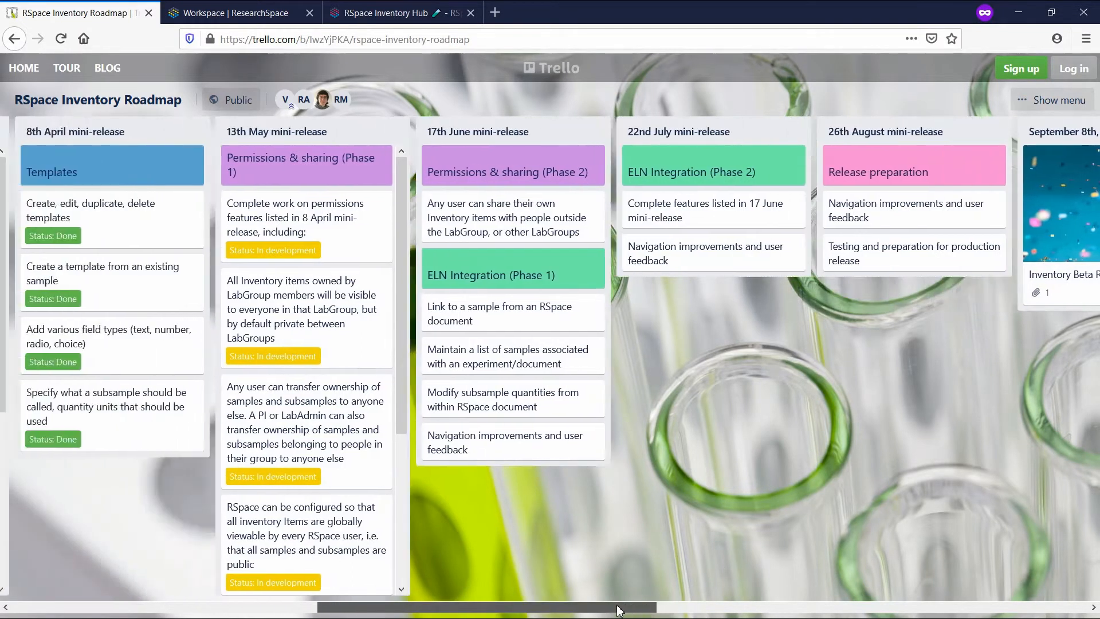
scroll("left", 3)
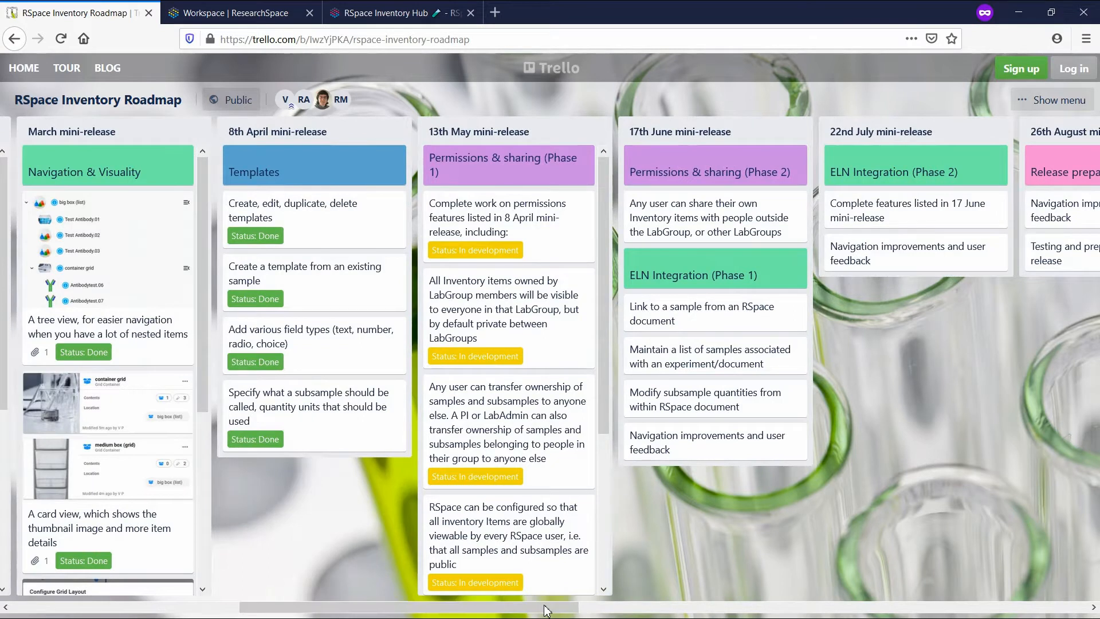
mouse_move(368, 169)
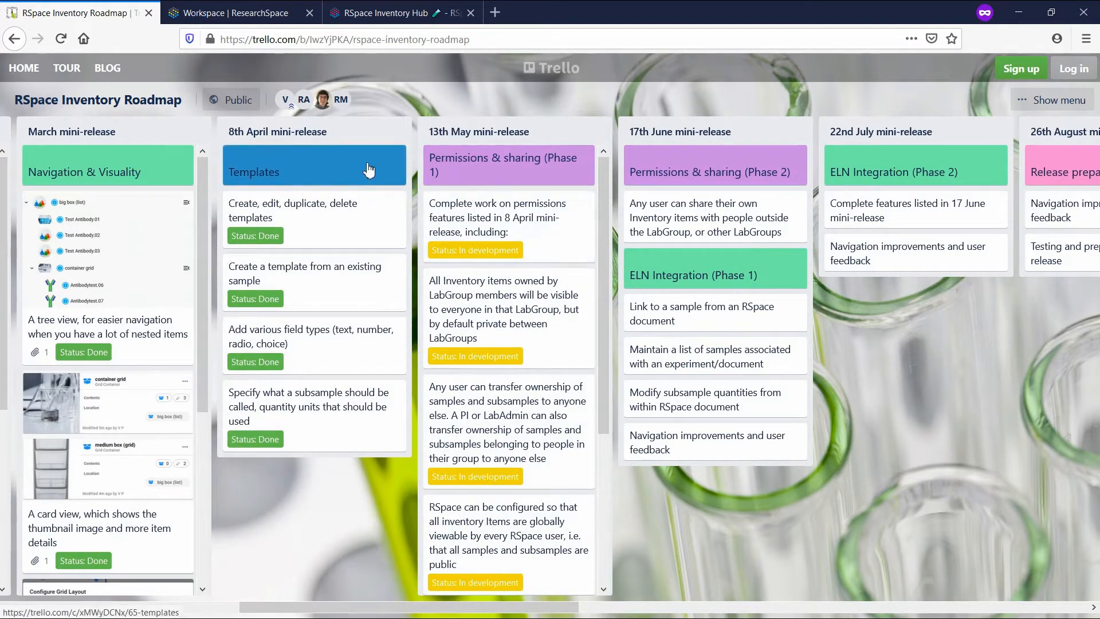
mouse_move(359, 290)
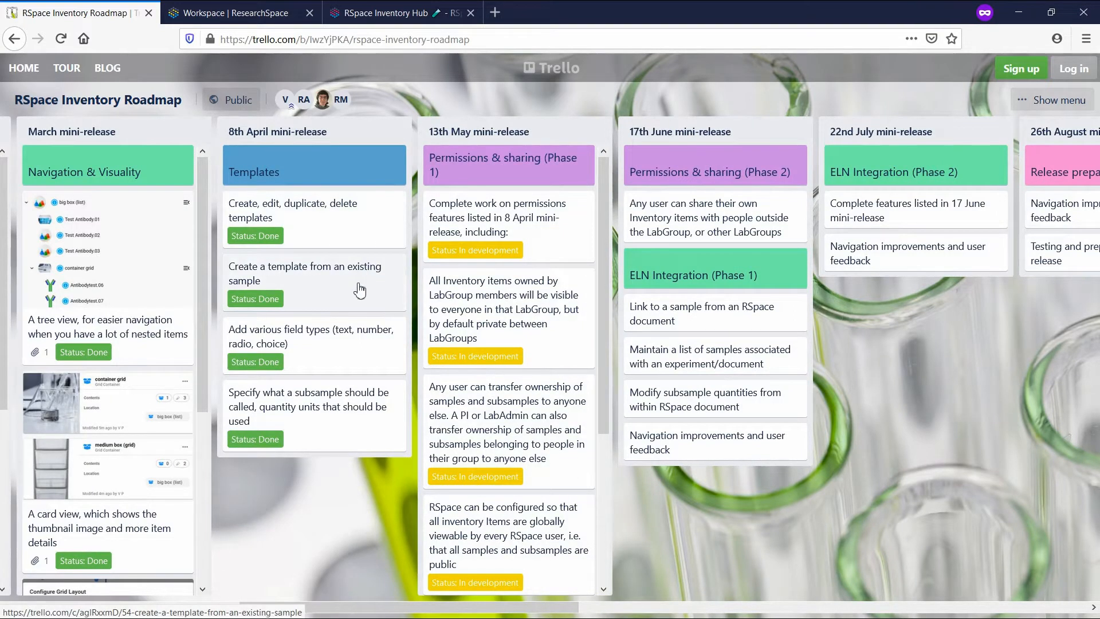
mouse_move(356, 375)
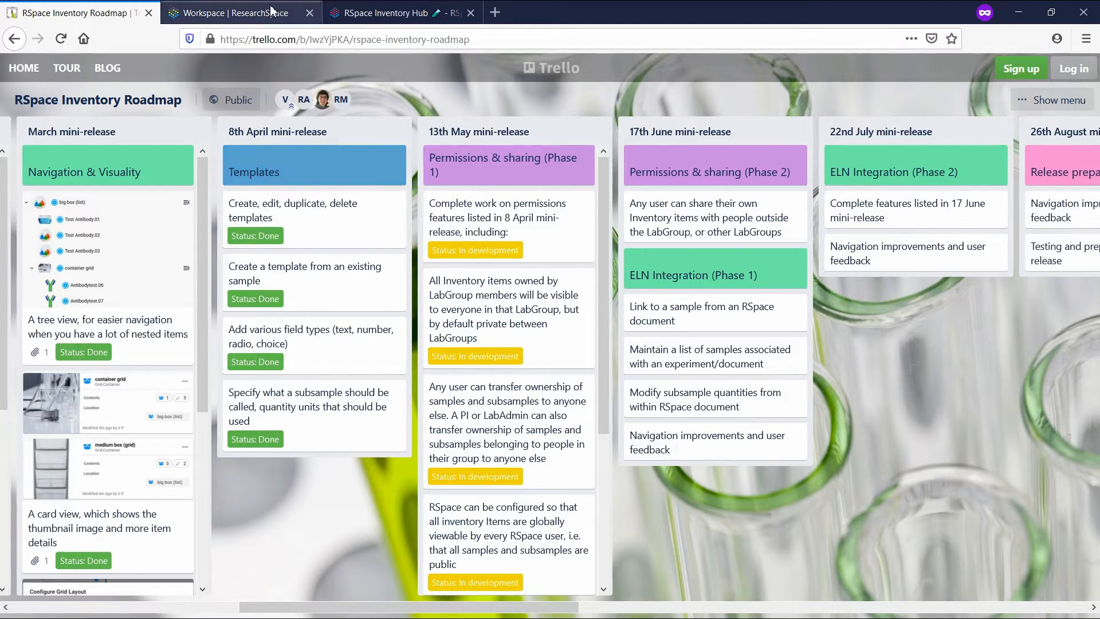
left_click(241, 13)
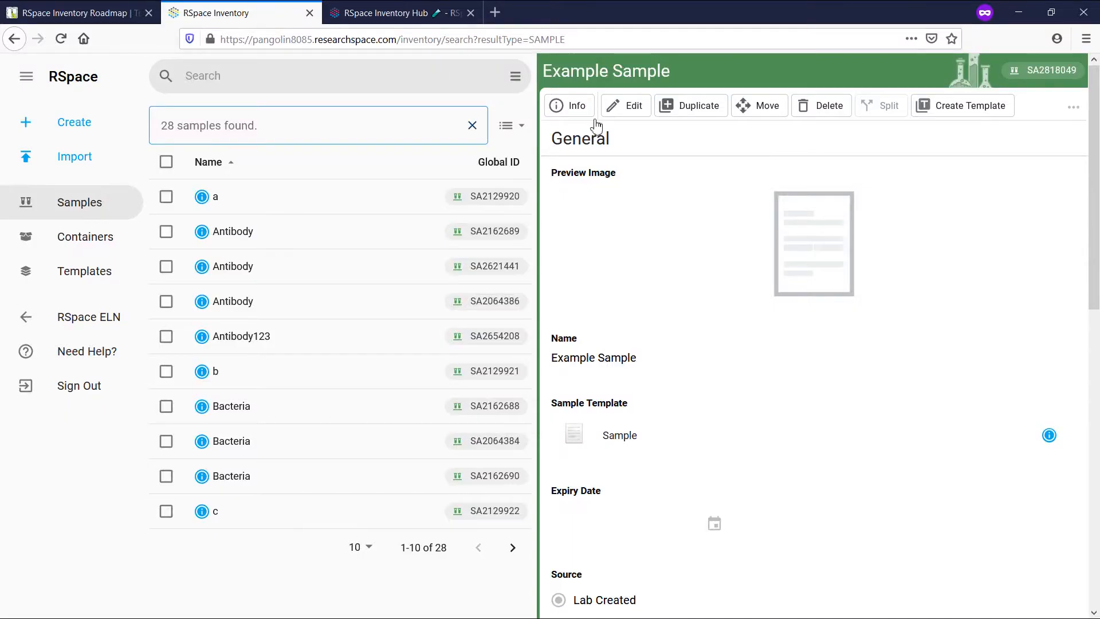
scroll("down", 3)
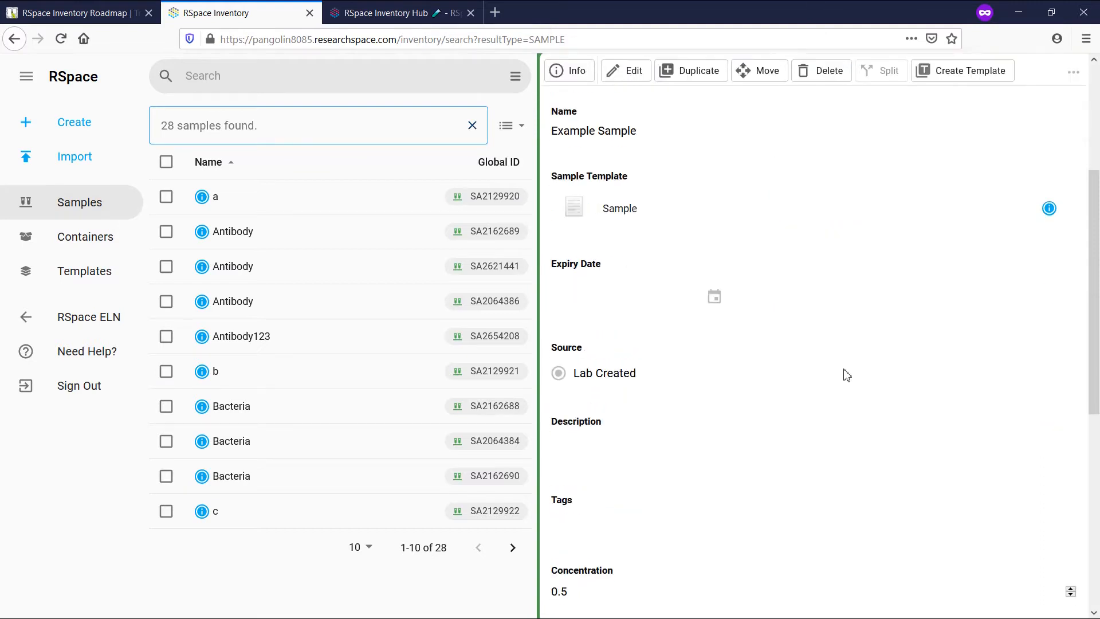
scroll("down", 3)
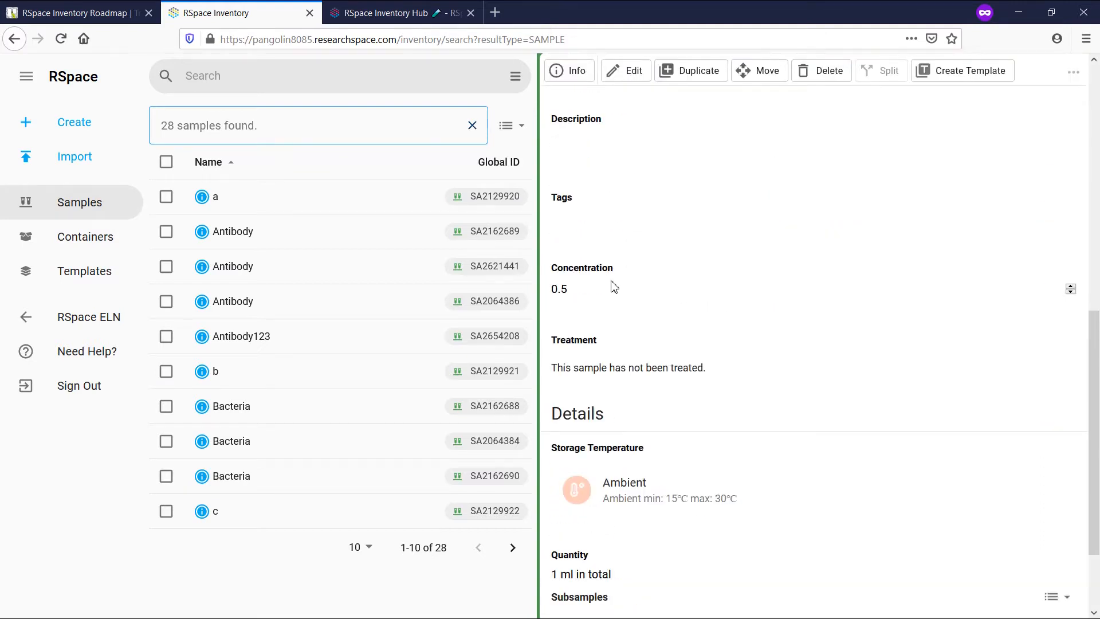
mouse_move(749, 367)
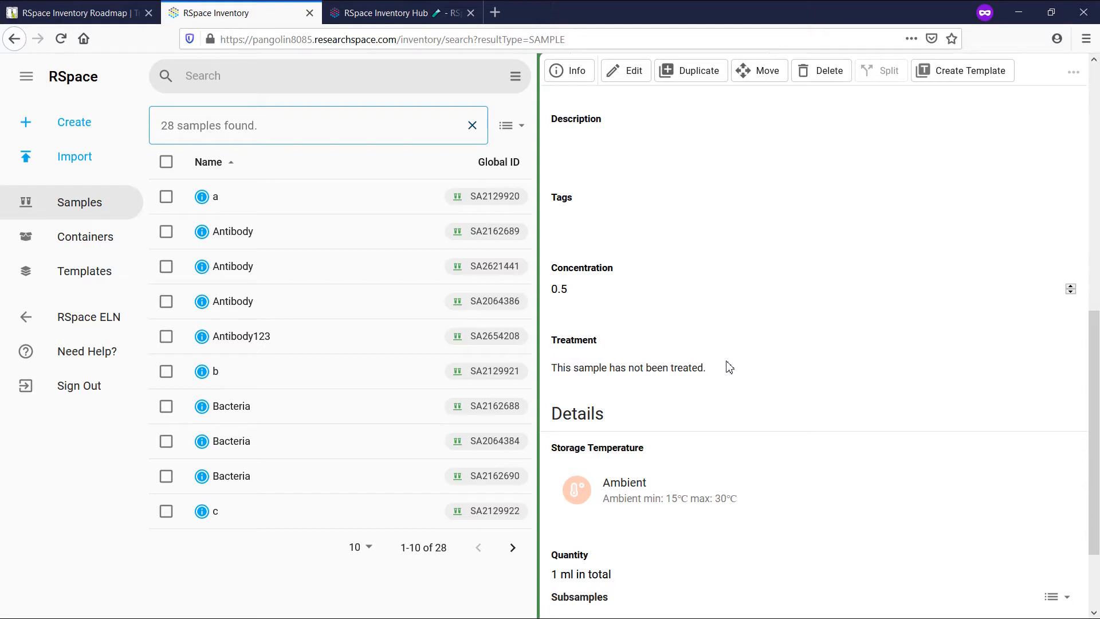
mouse_move(942, 77)
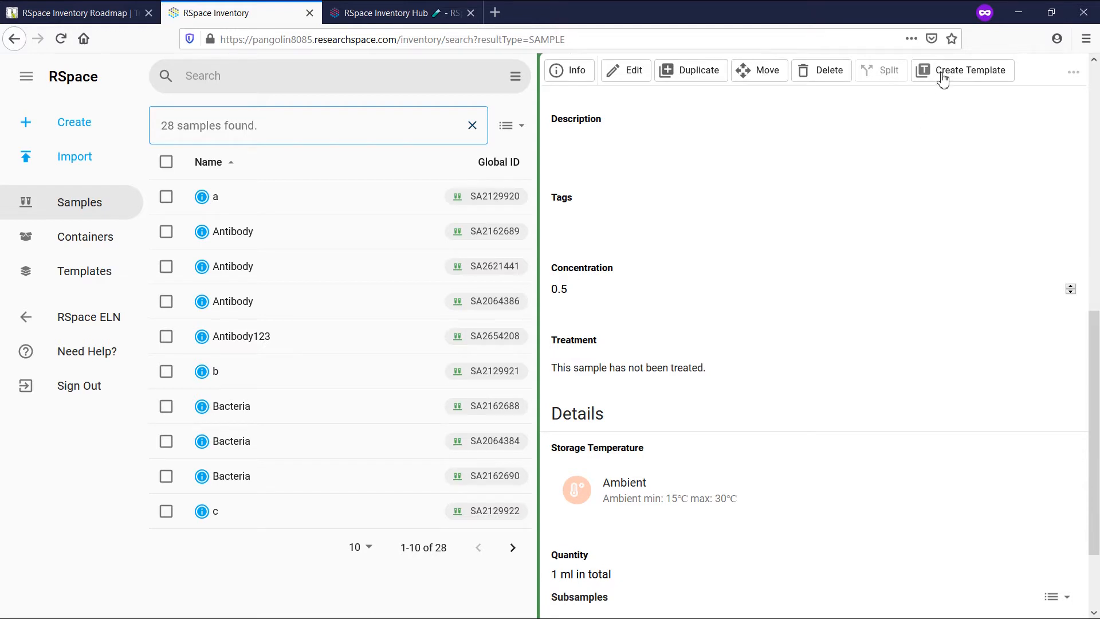
Step: Create 'Example Sample Template' from this sample, dropping the Concentration default so only Treatment remains
left_click(970, 69)
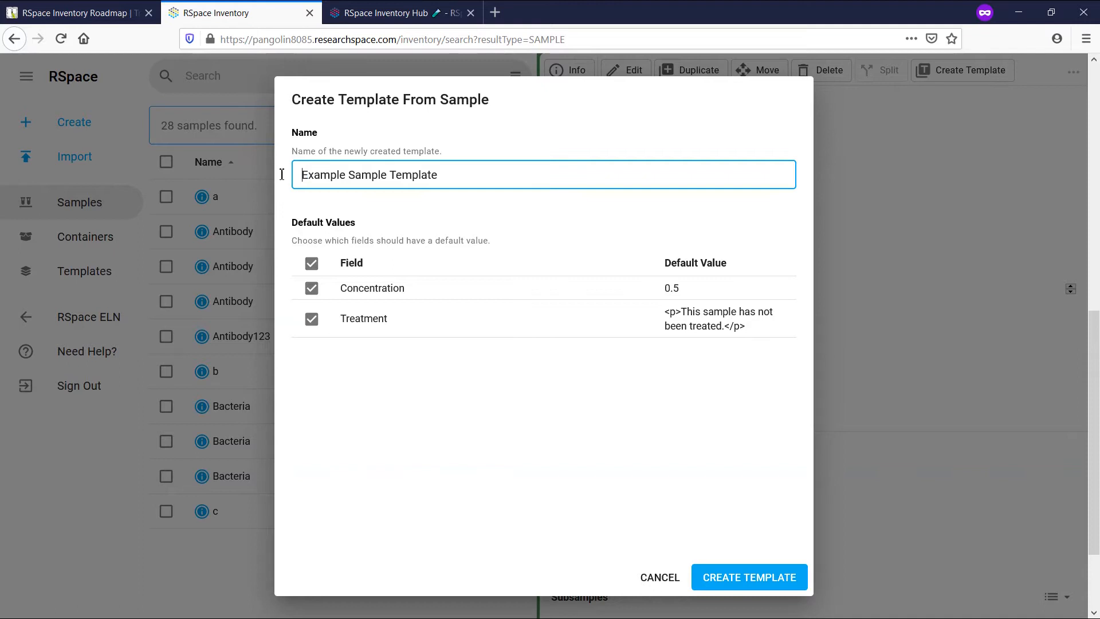
mouse_move(433, 186)
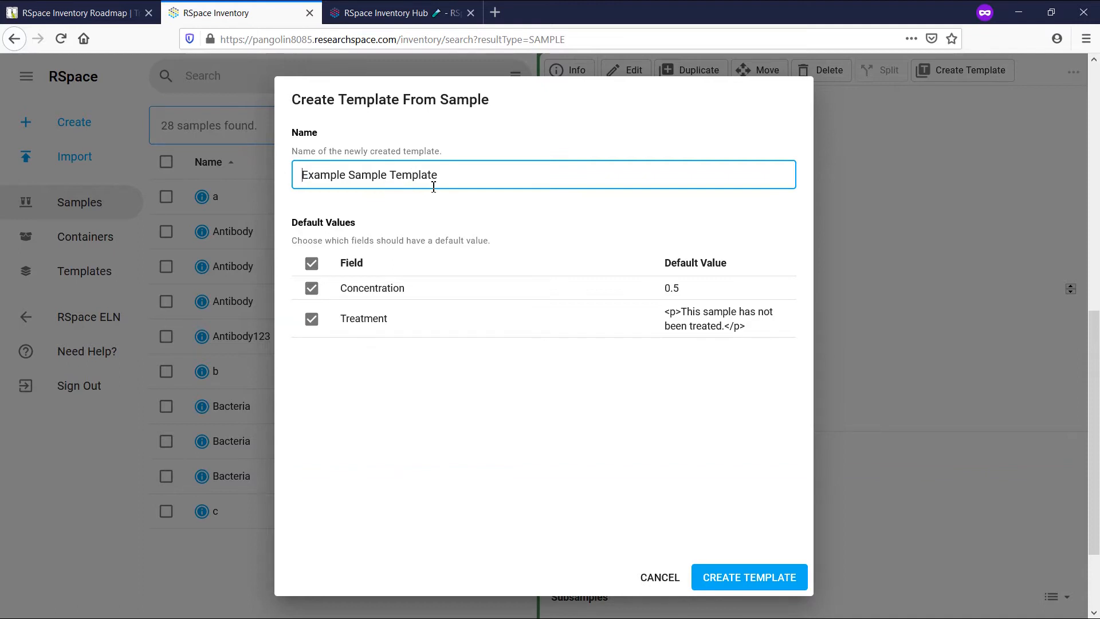
mouse_move(312, 288)
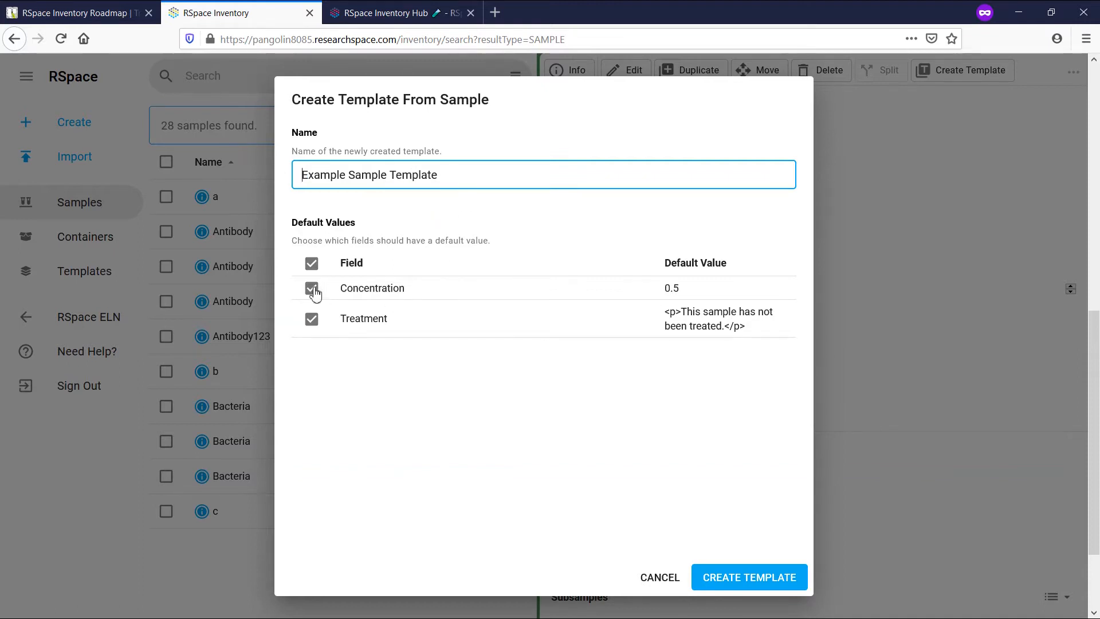
left_click(312, 287)
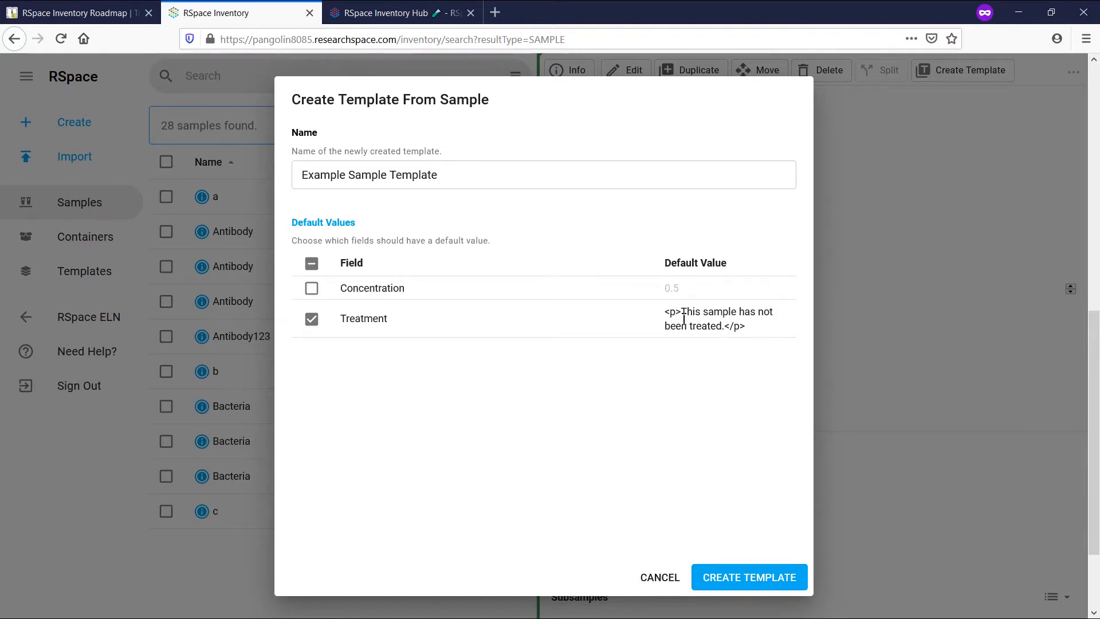
mouse_move(626, 324)
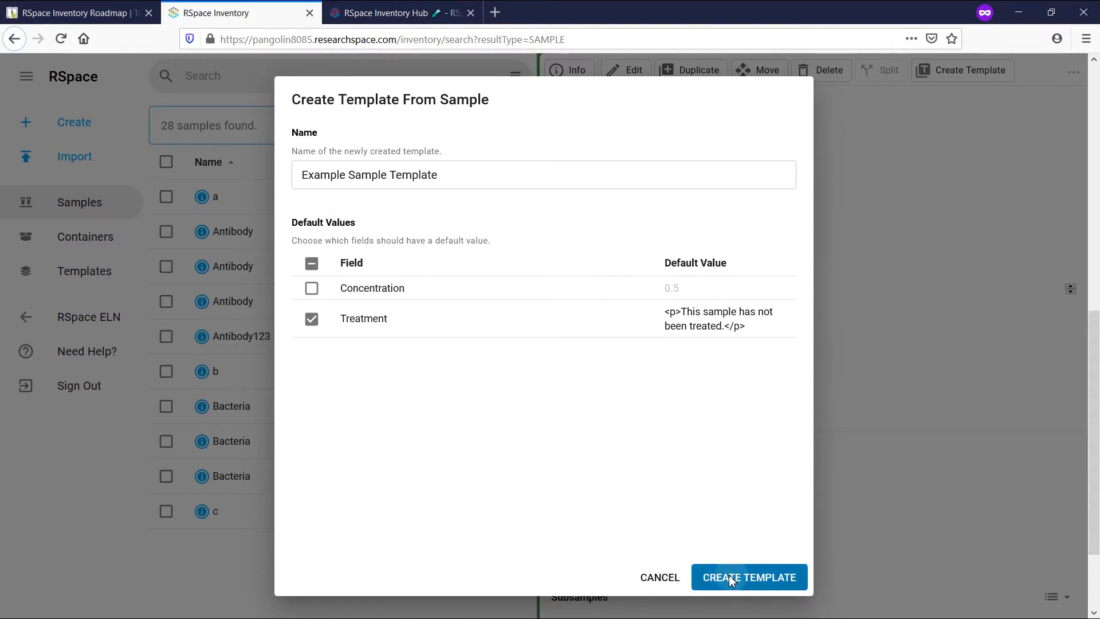
left_click(749, 576)
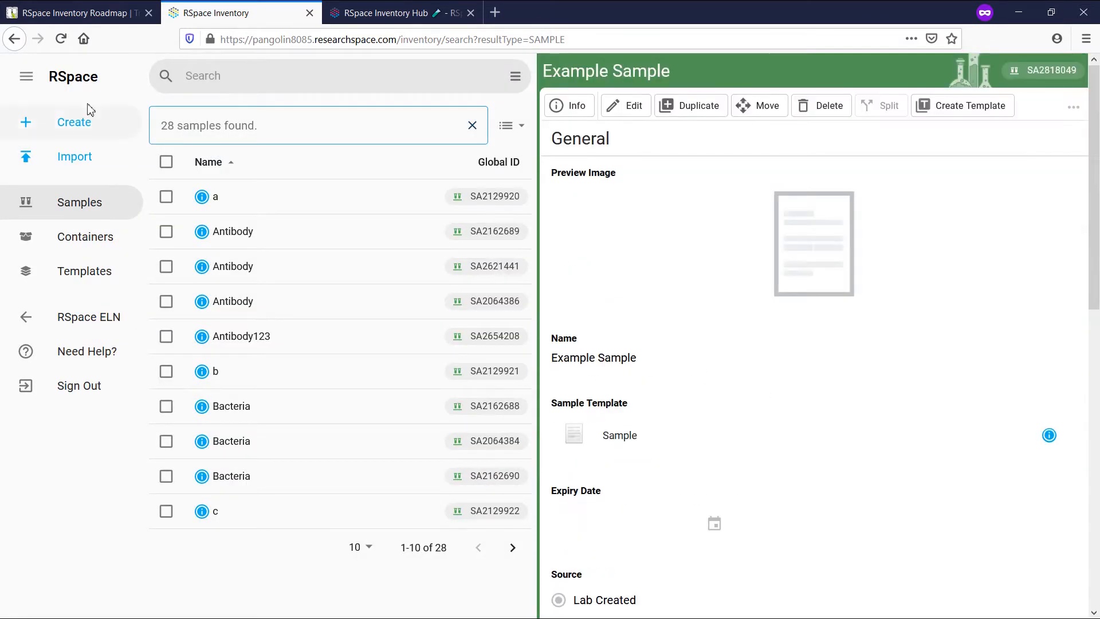
left_click(74, 122)
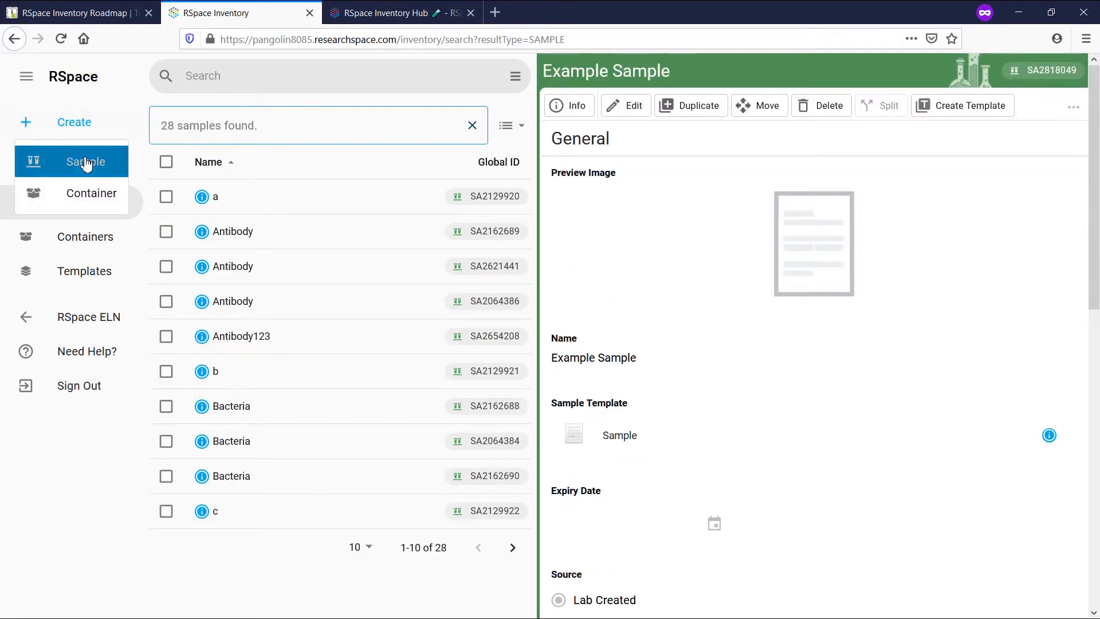
left_click(86, 162)
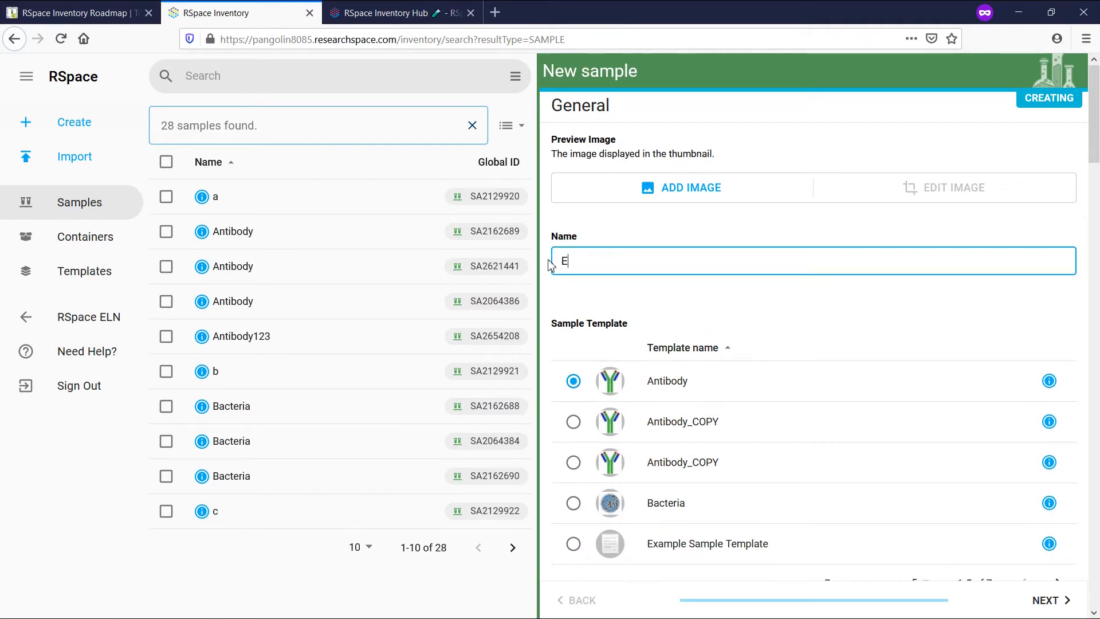
type("xample sample fro")
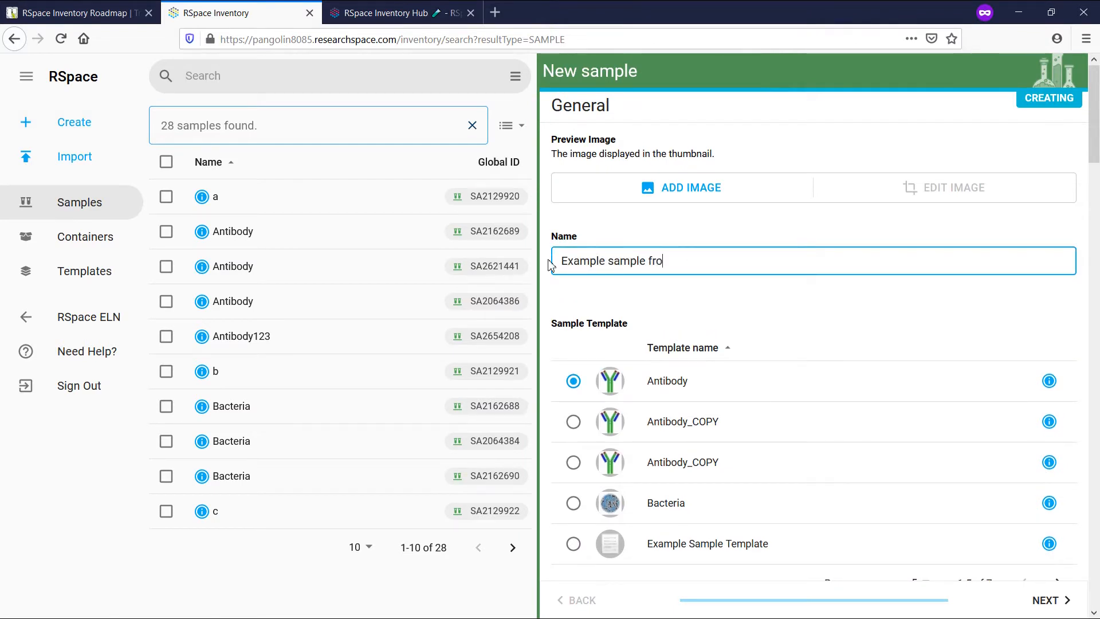
type("m template")
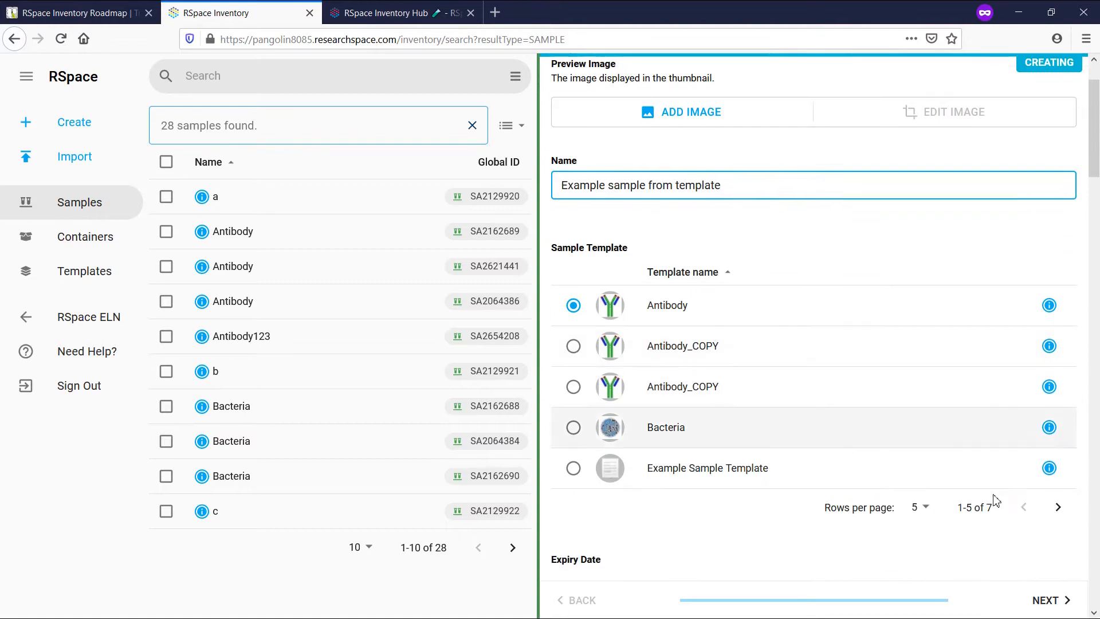
left_click(1058, 506)
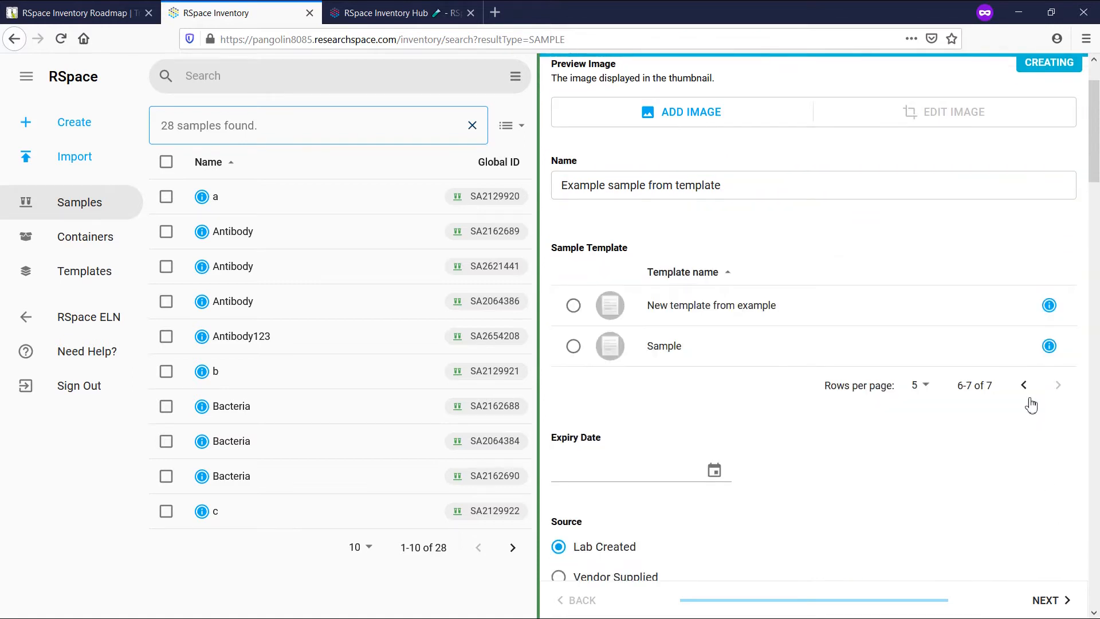
left_click(1023, 385)
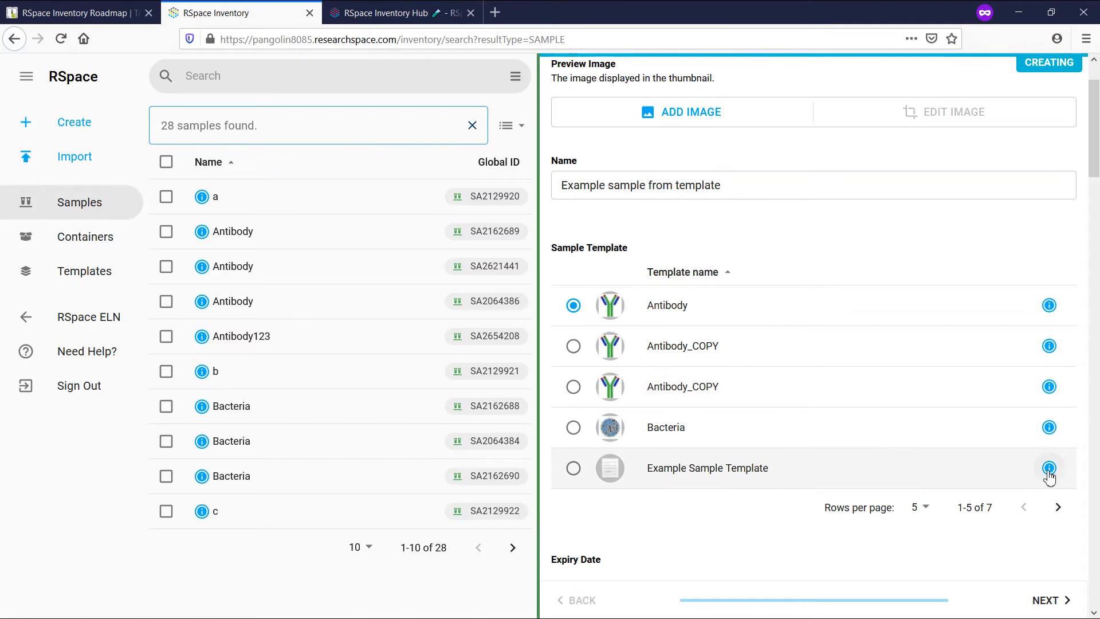
left_click(1049, 468)
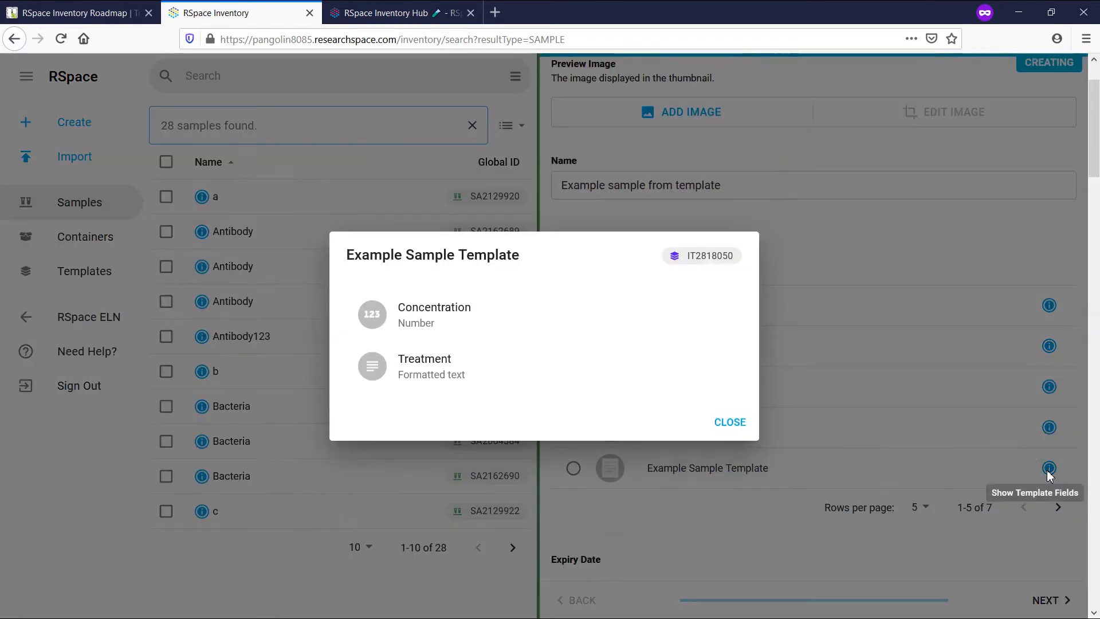
mouse_move(519, 322)
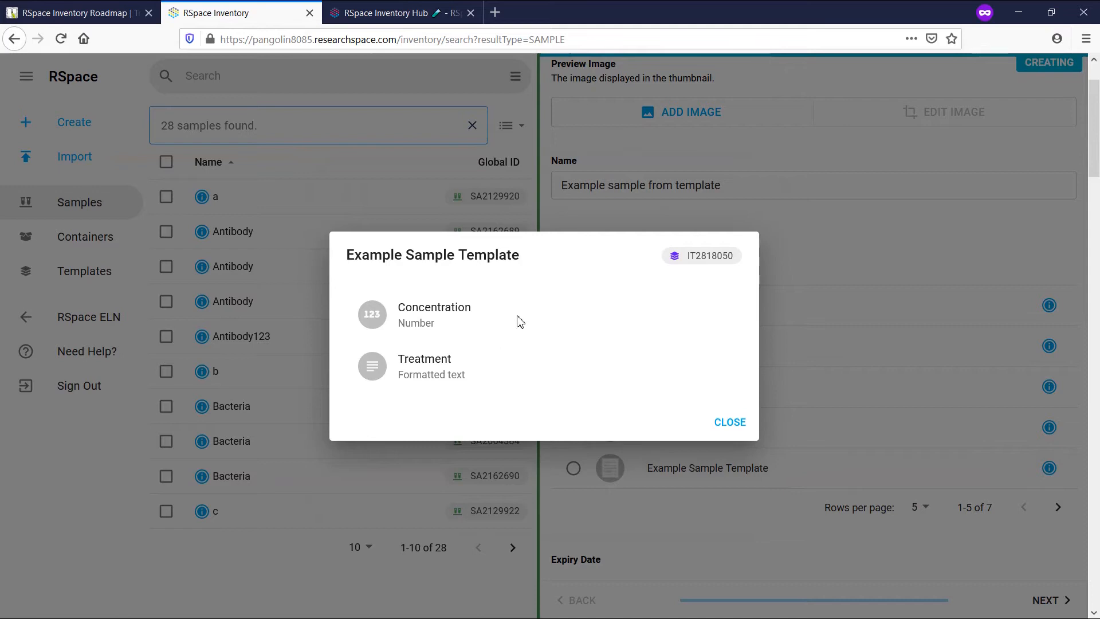
left_click(729, 421)
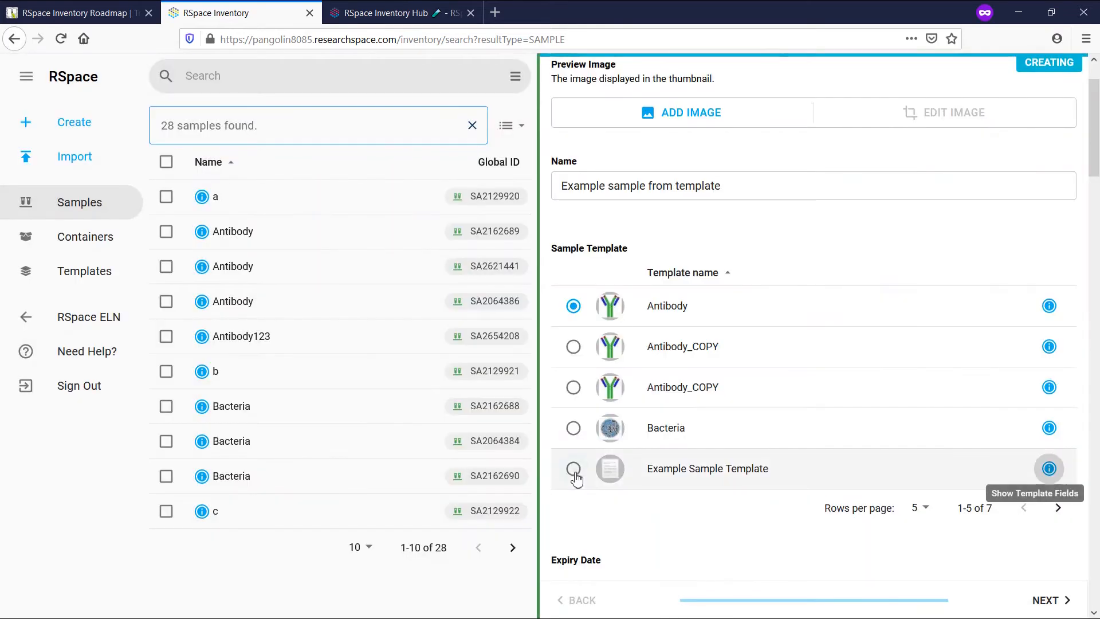
Step: Save 'Example sample from template' based on Example Sample Template with Concentration 0.85
left_click(573, 468)
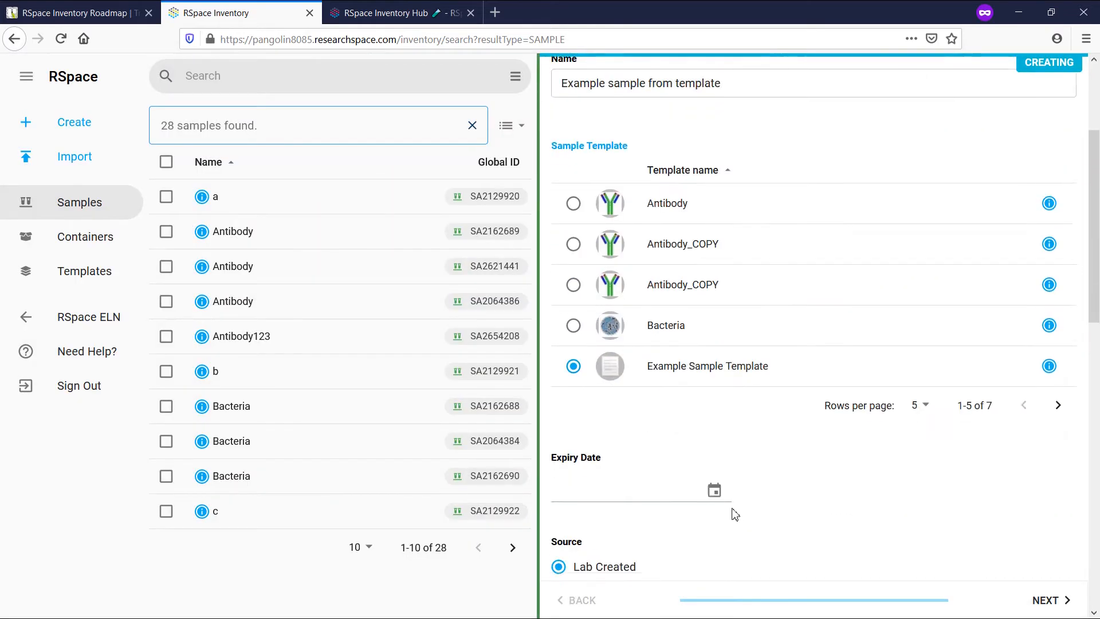
scroll("down", 3)
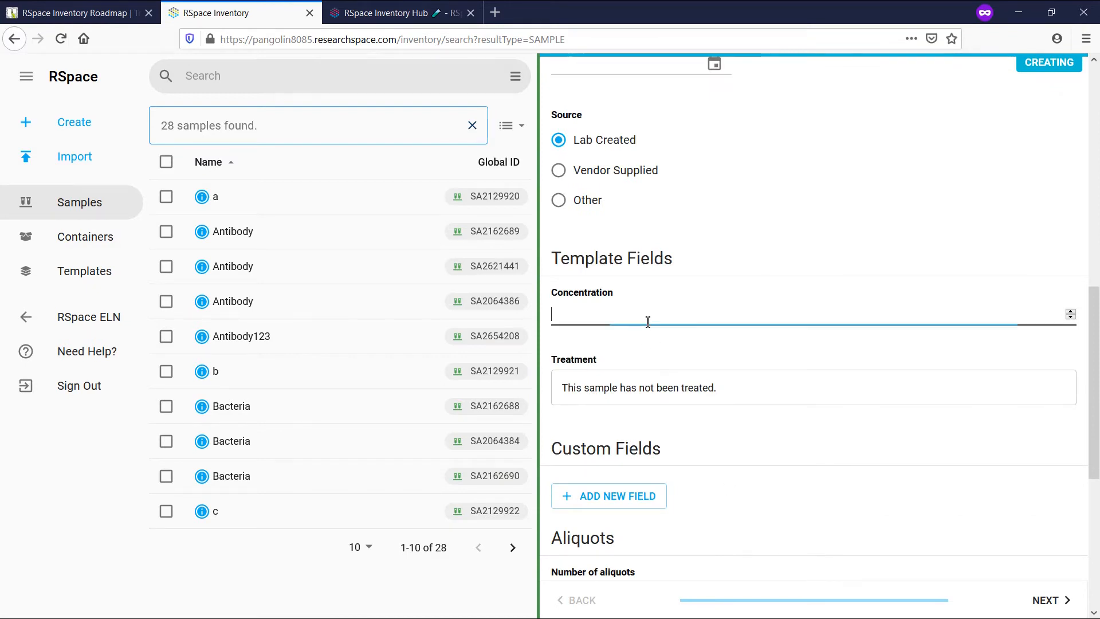
type("0.8")
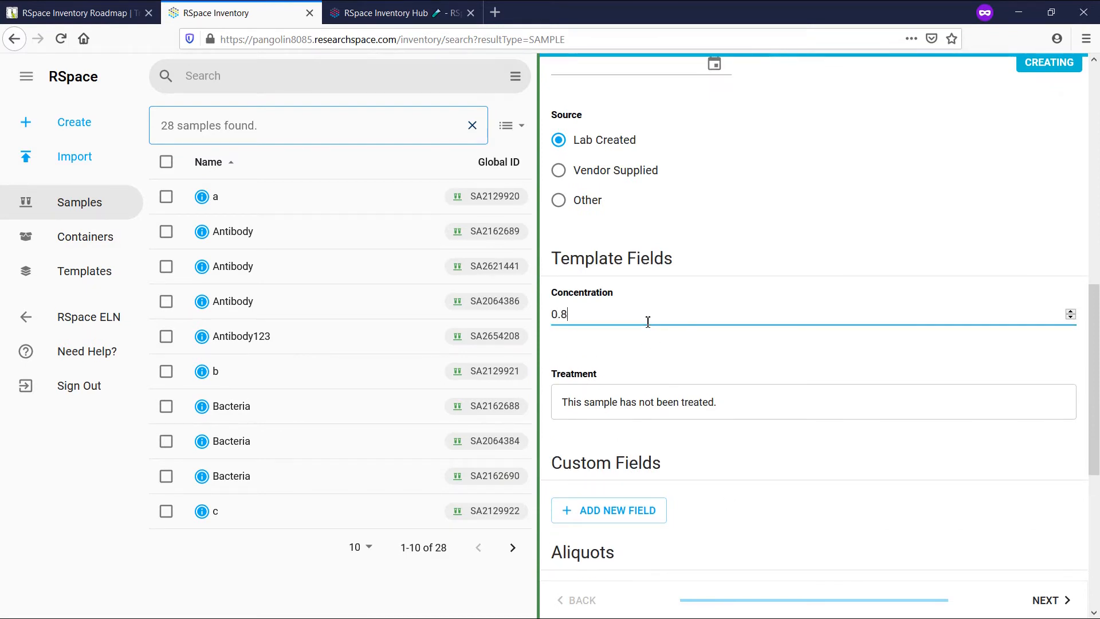
type("5")
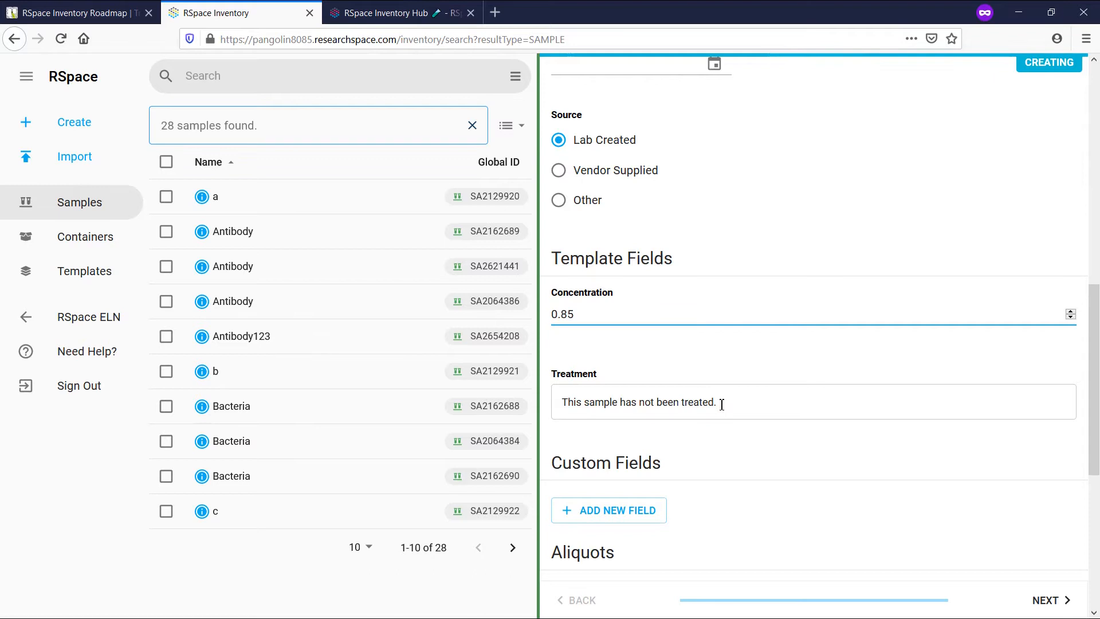
scroll("down", 3)
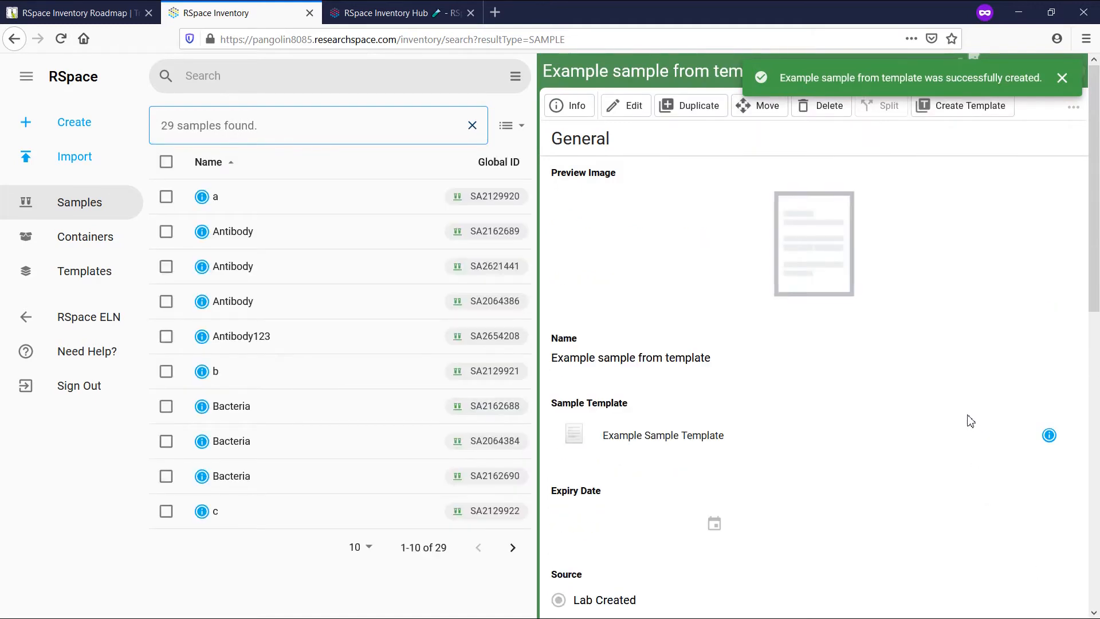
left_click(1062, 78)
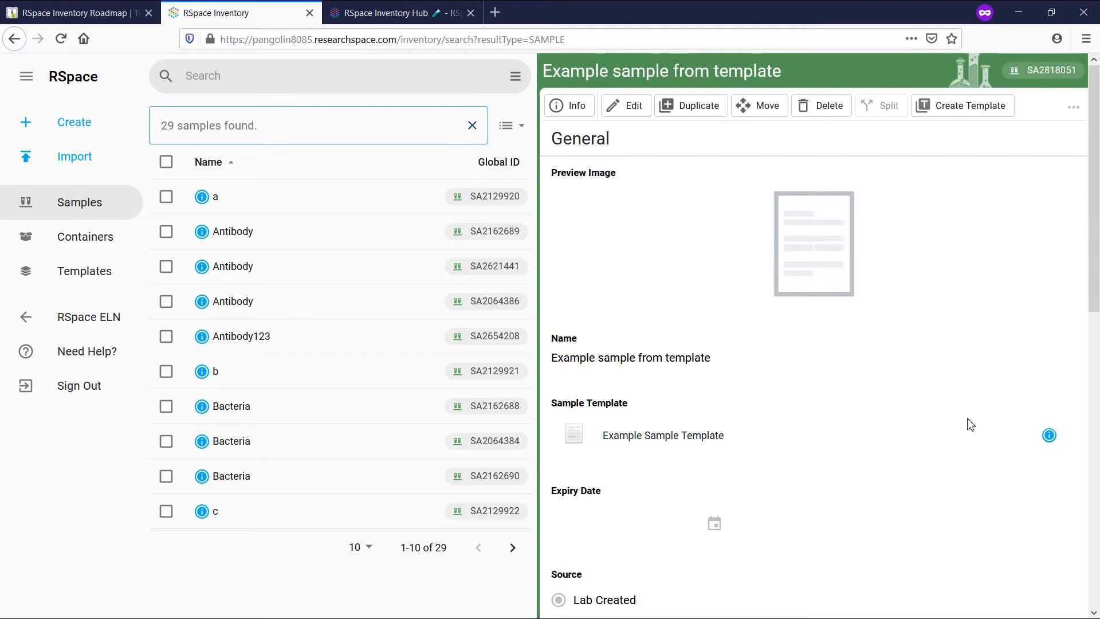
mouse_move(913, 342)
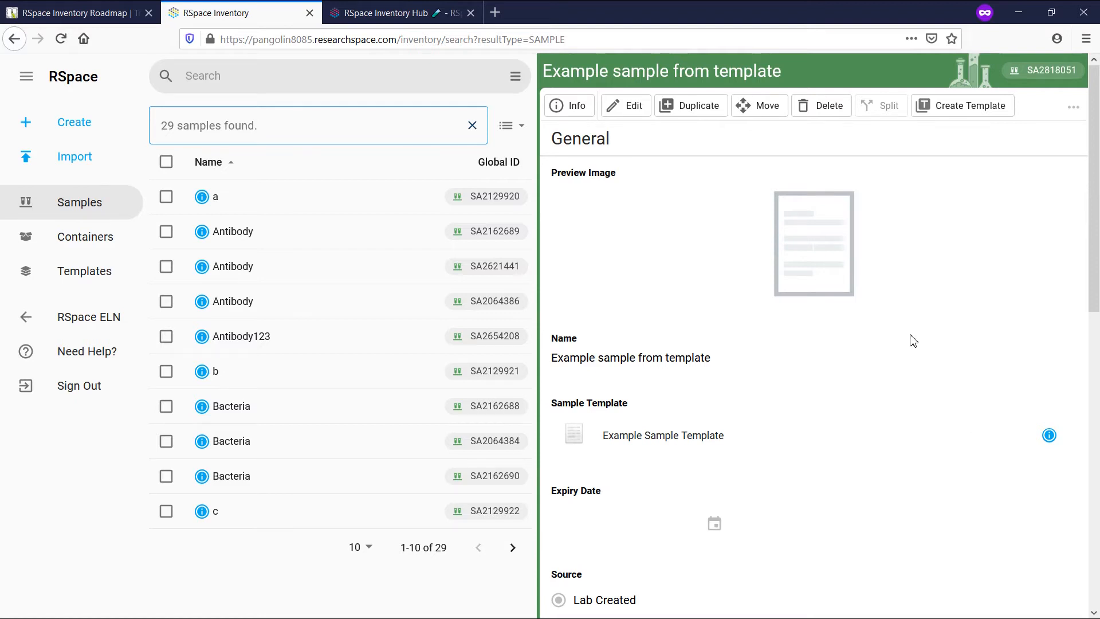
Step: List the seven templates, open the Bacteria template's details, and show search options
left_click(84, 271)
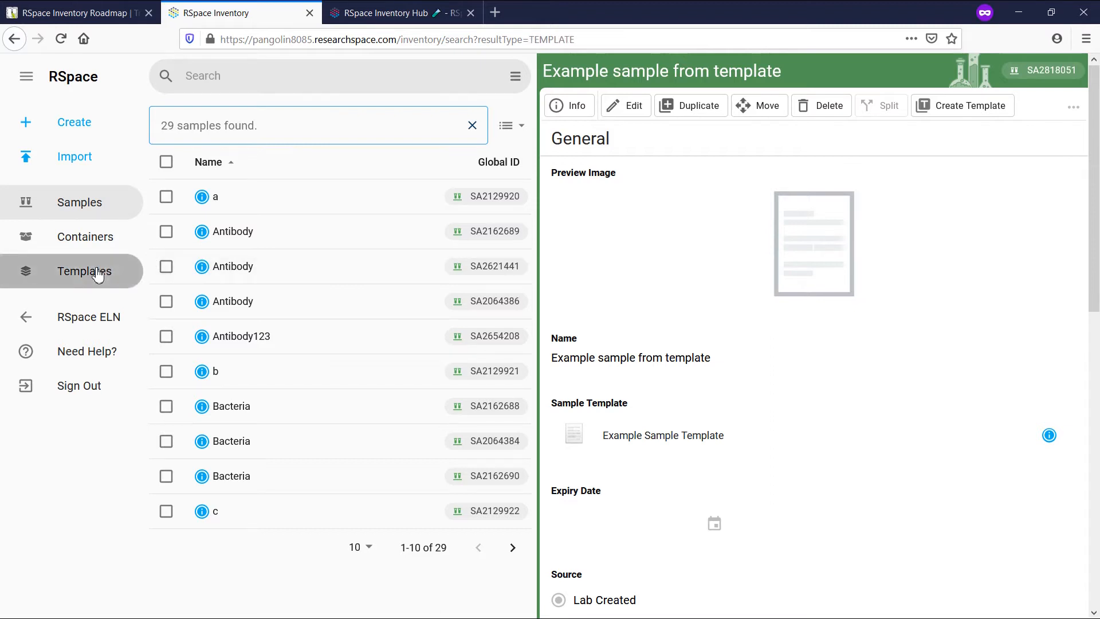
left_click(85, 271)
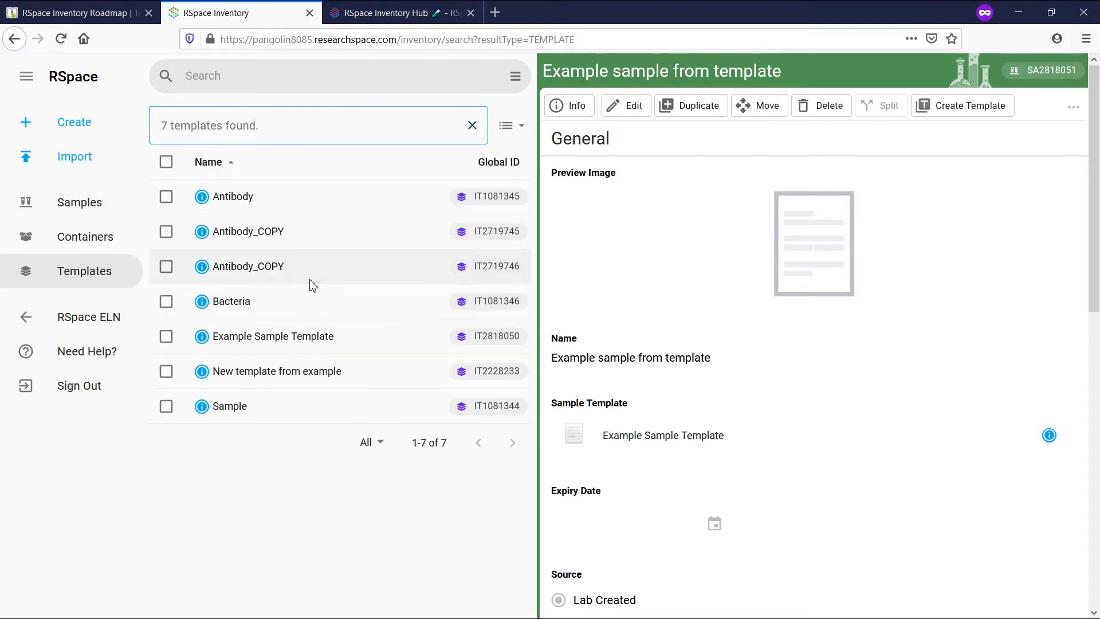
left_click(232, 301)
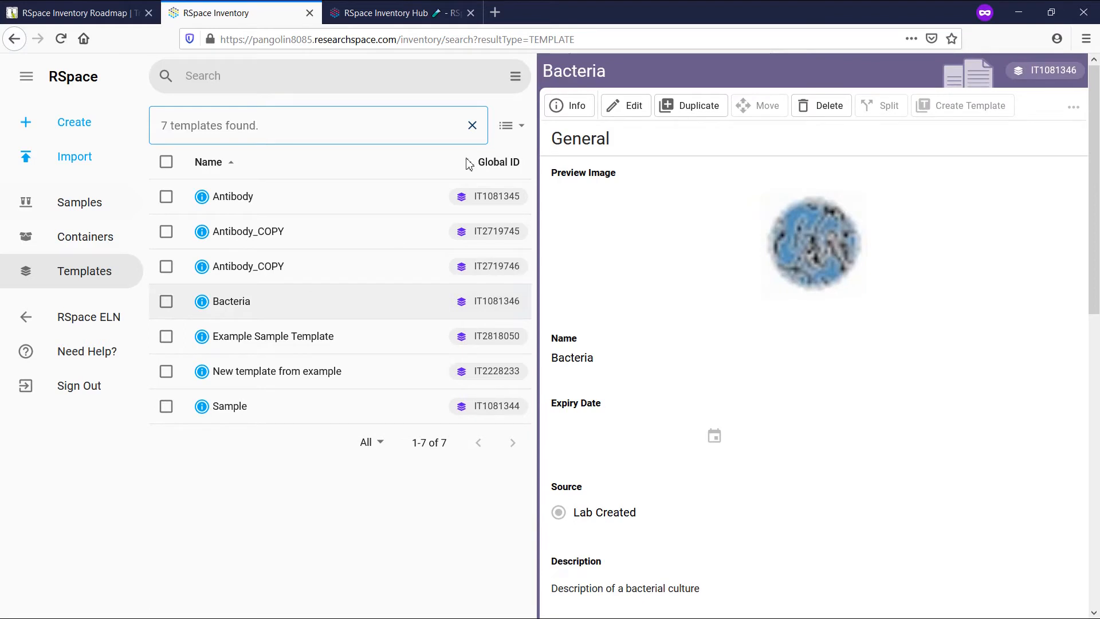
left_click(515, 76)
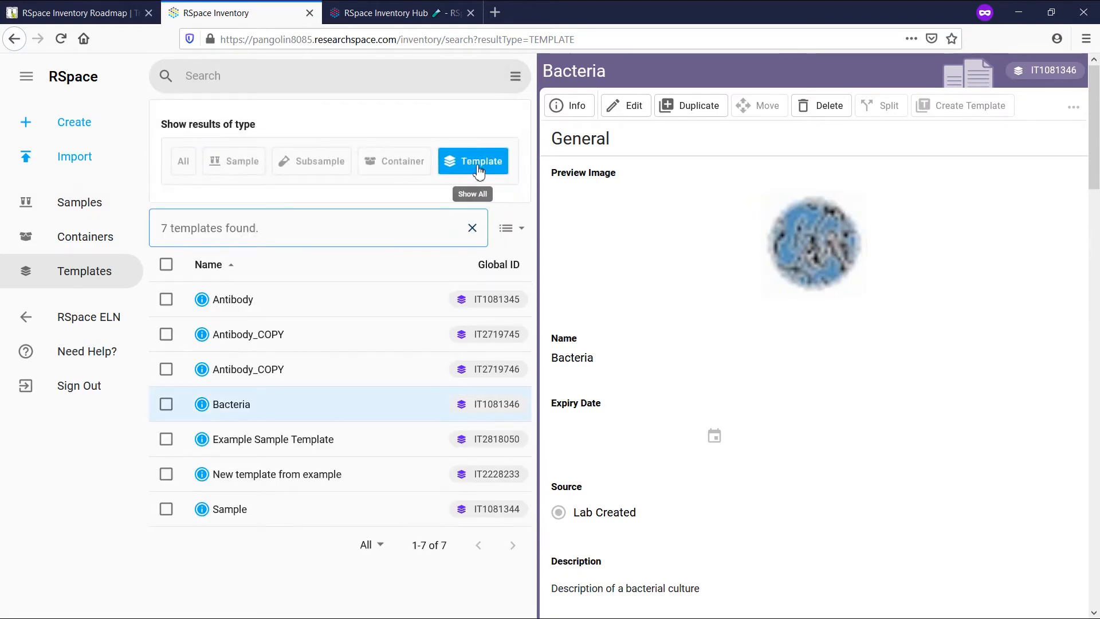
mouse_move(516, 76)
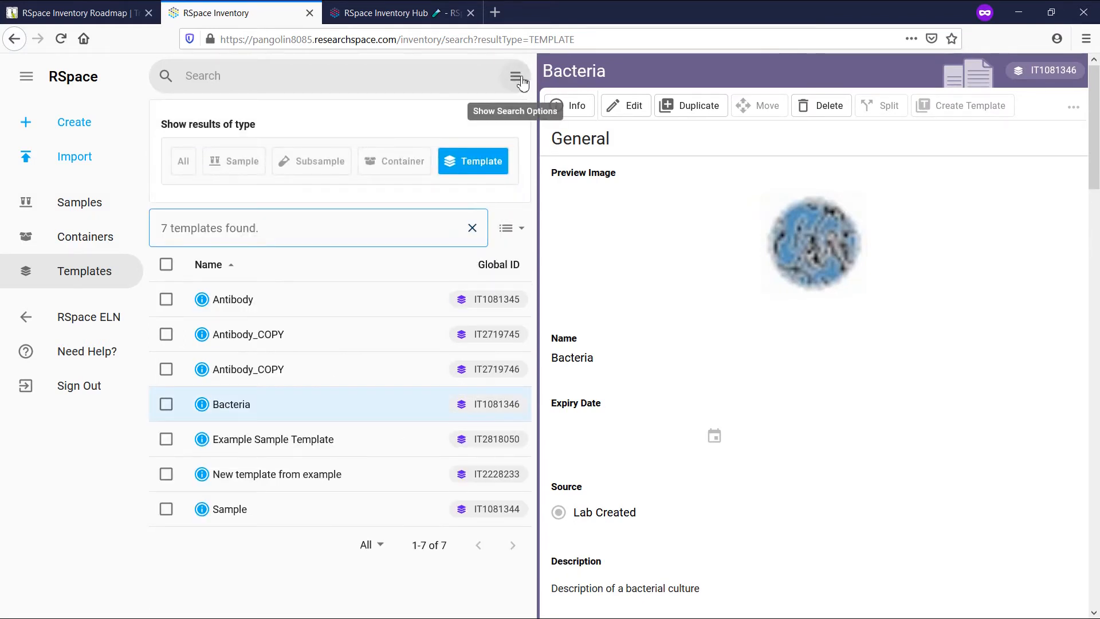
Step: Search for 'example sample from template' and open the first of the two results
left_click(515, 76)
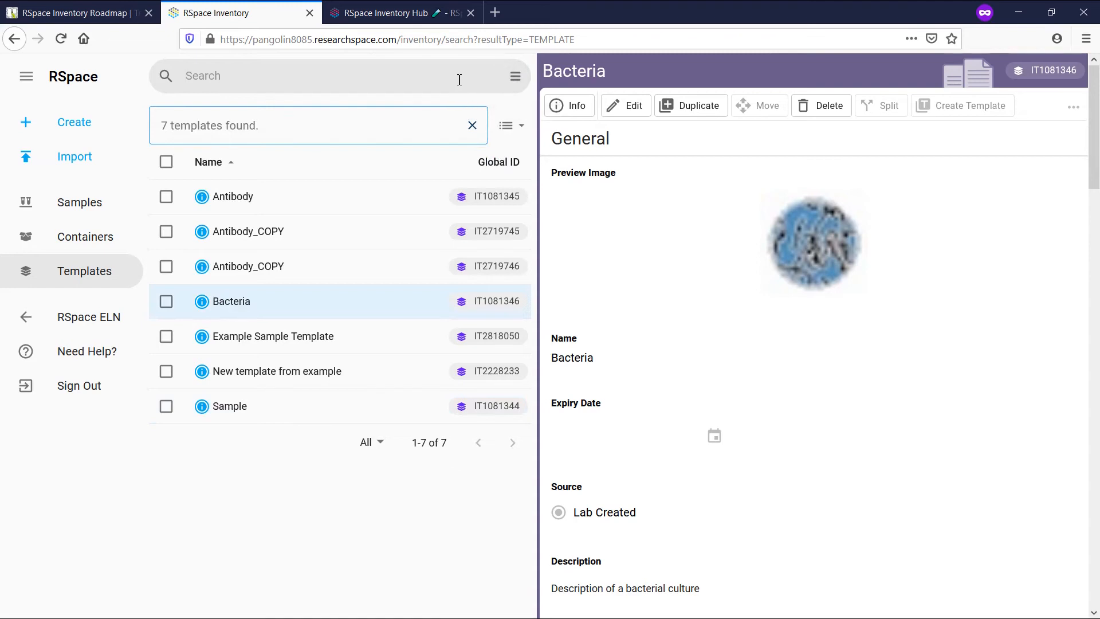
type("example sample")
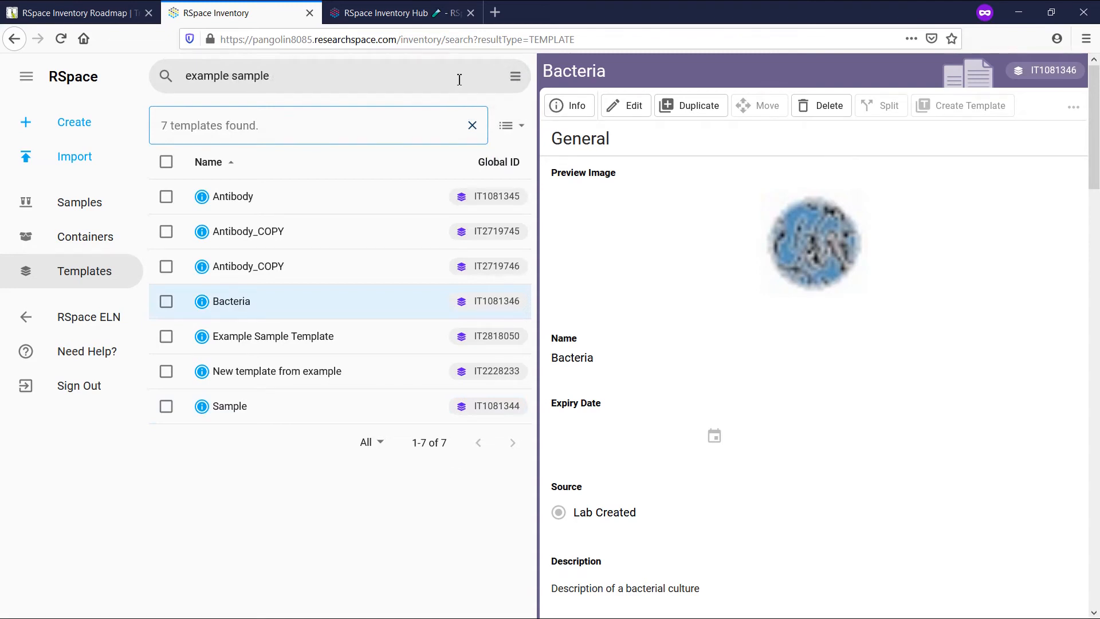
type("from template")
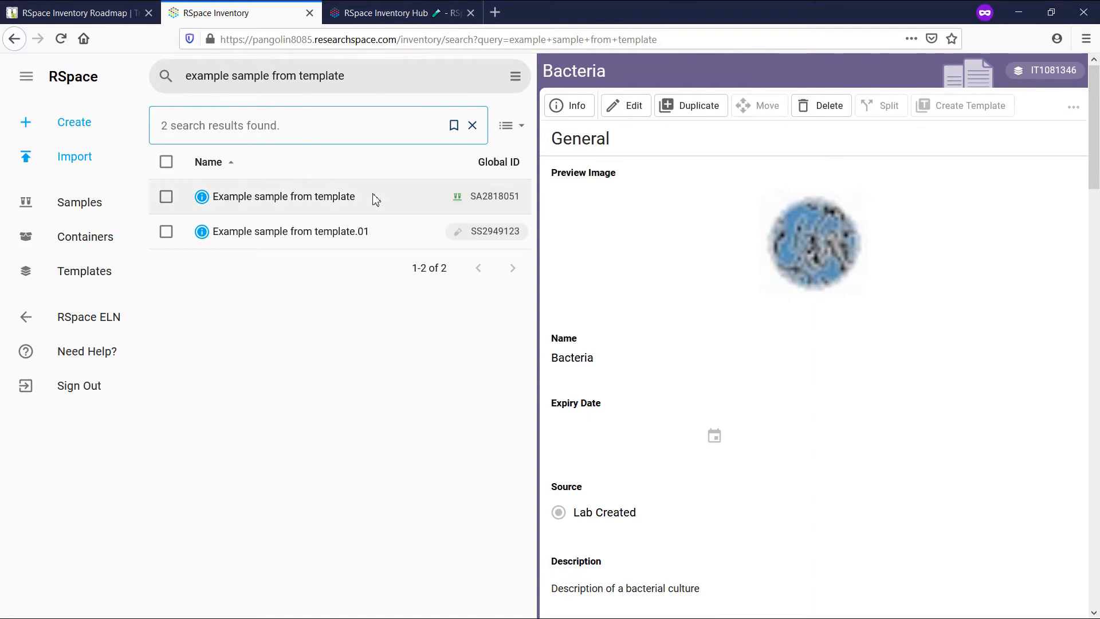
left_click(283, 197)
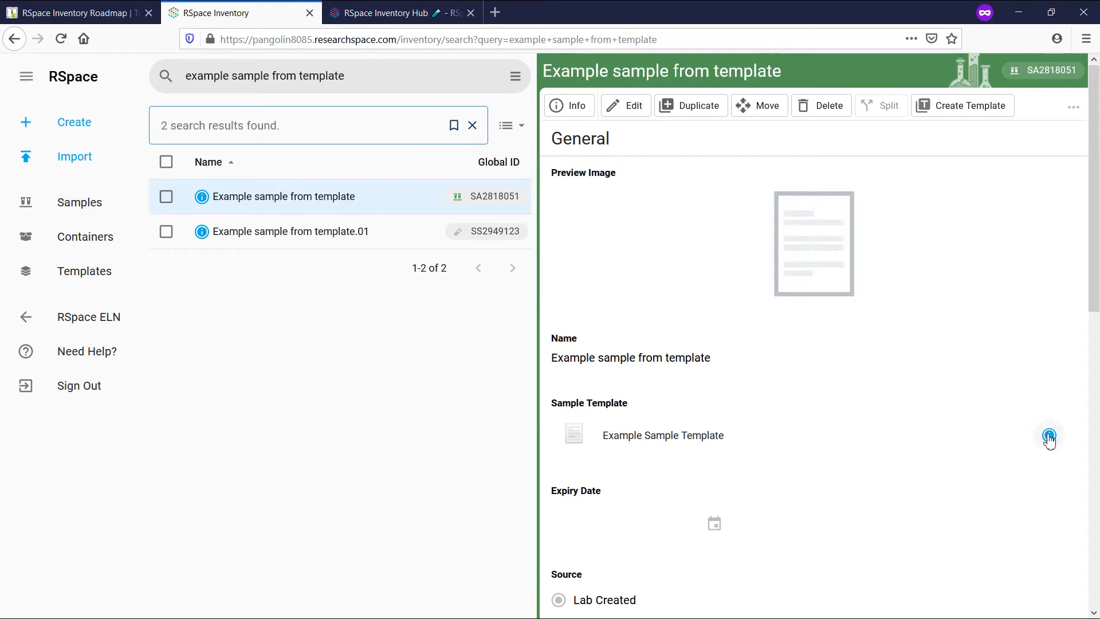
left_click(1050, 435)
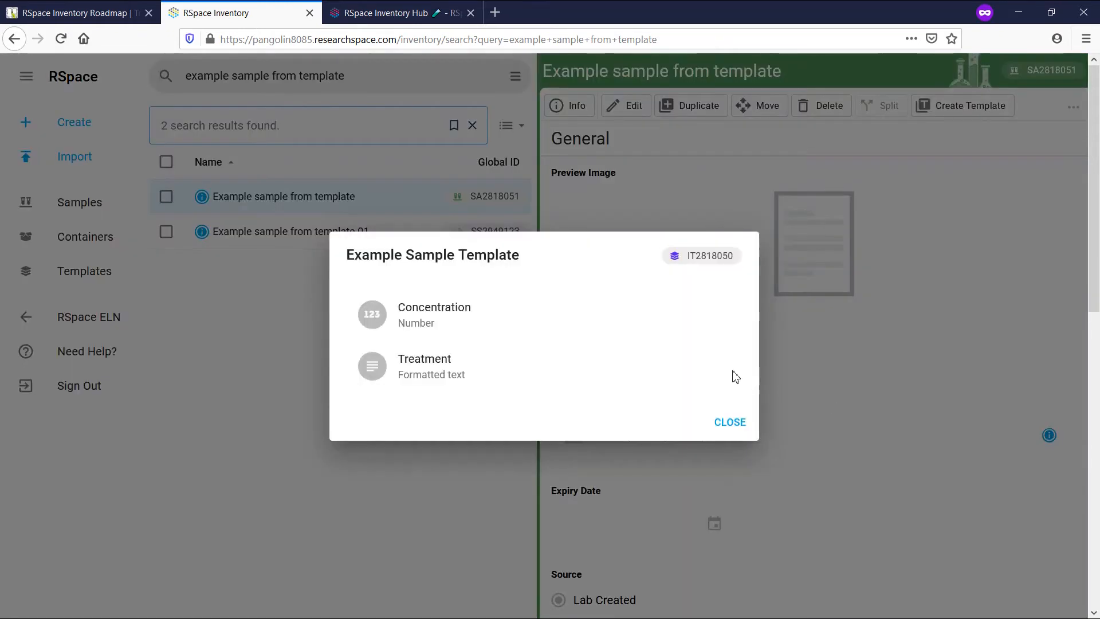
mouse_move(701, 260)
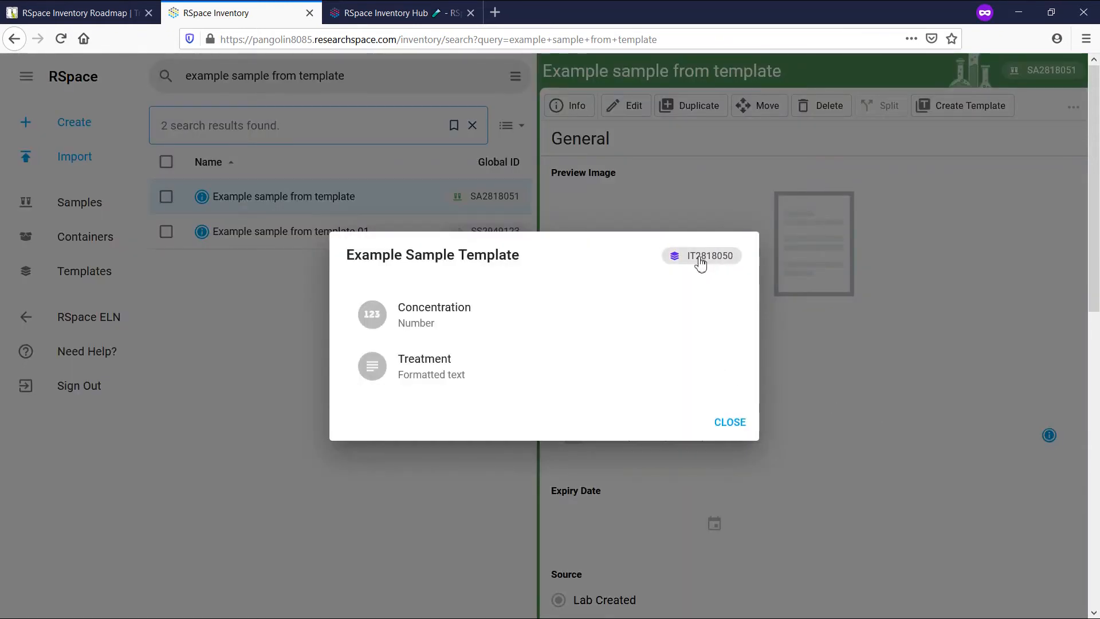
left_click(710, 254)
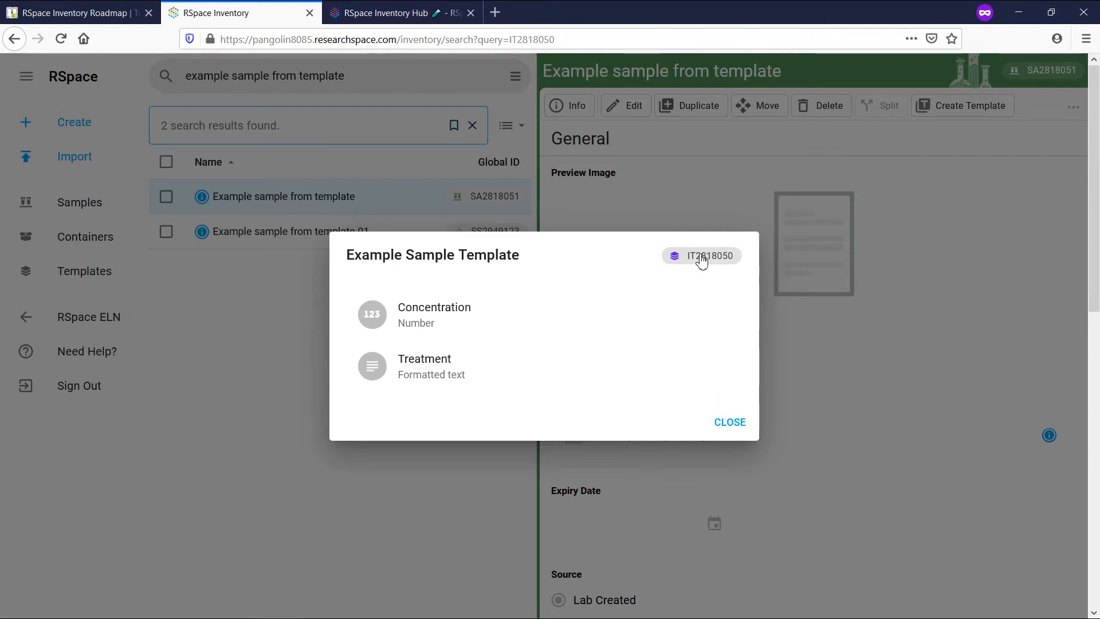
left_click(701, 255)
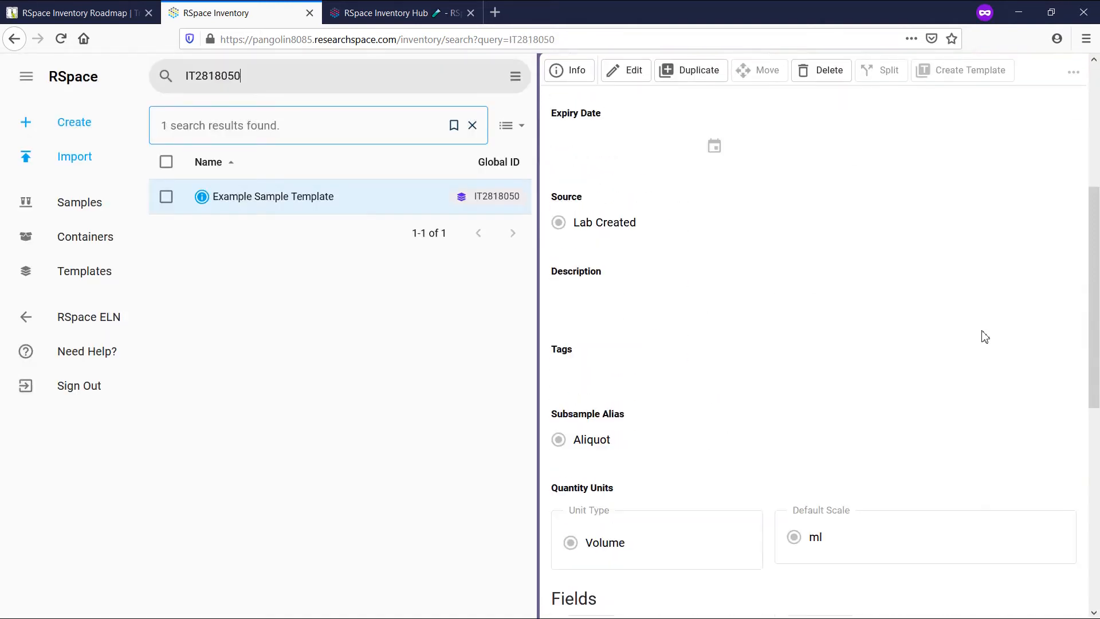
scroll("down", 3)
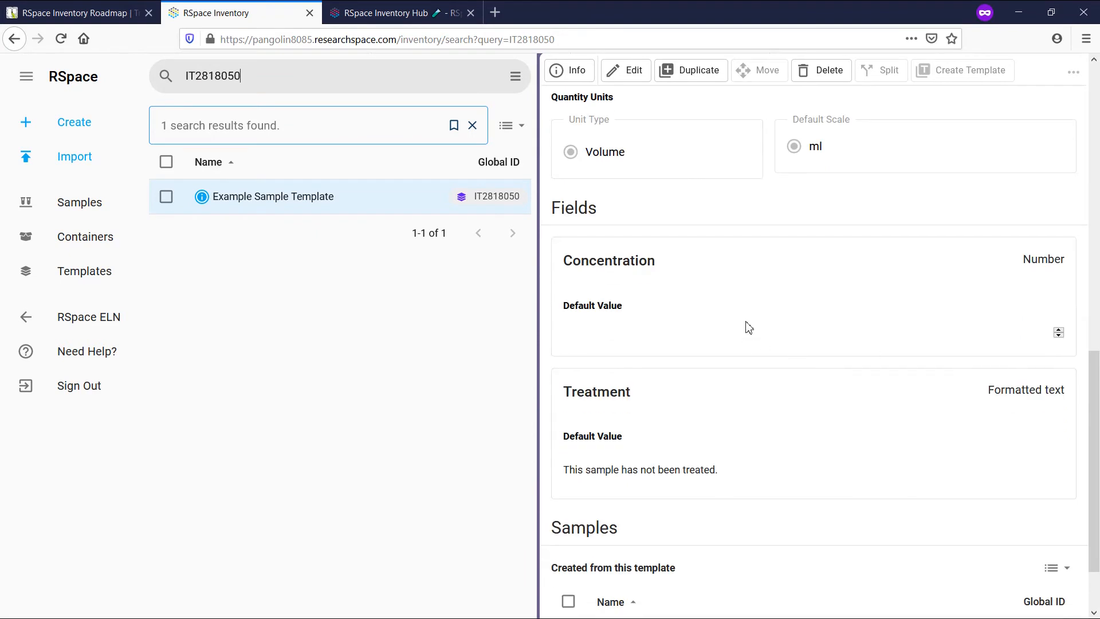
scroll("down", 3)
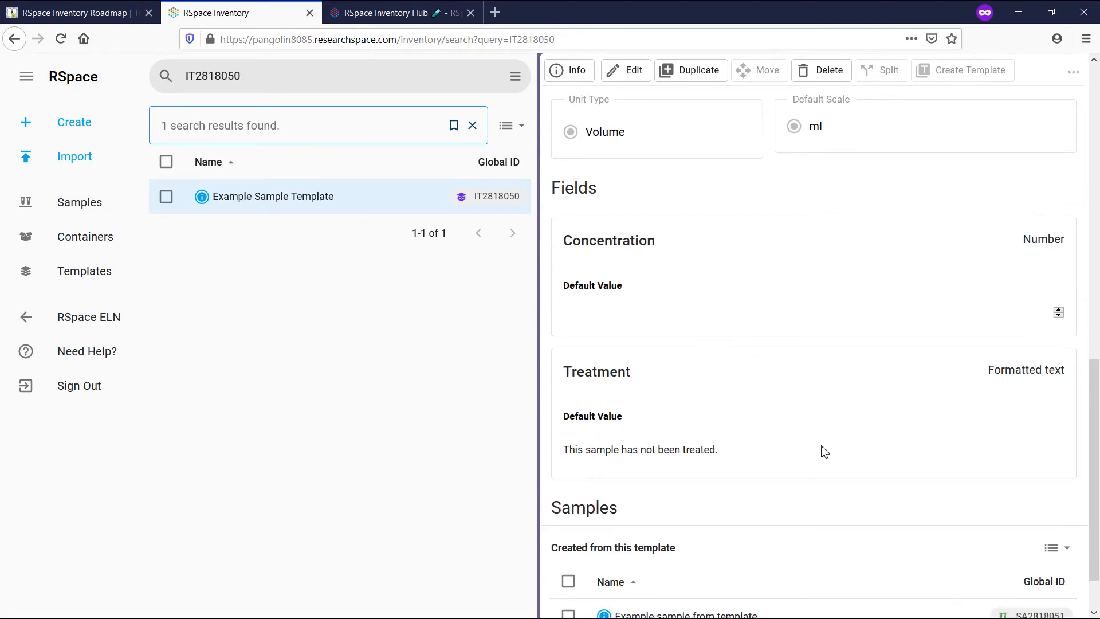
scroll("down", 3)
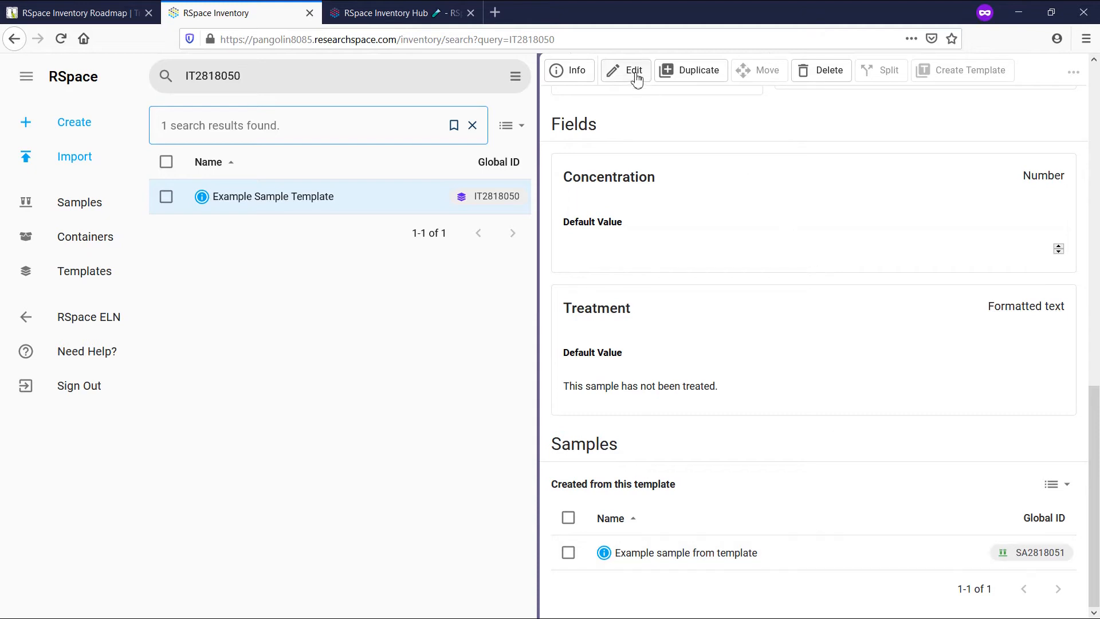
Step: Edit Example Sample Template, setting subsample alias to Portion and quantity unit type to Mass
left_click(625, 70)
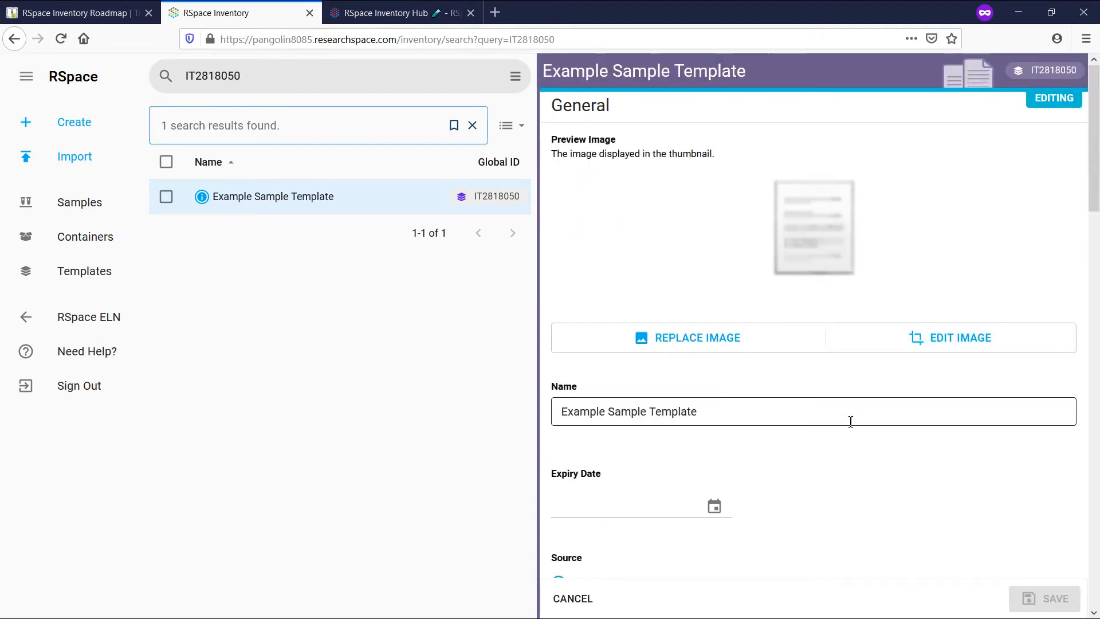
scroll("down", 3)
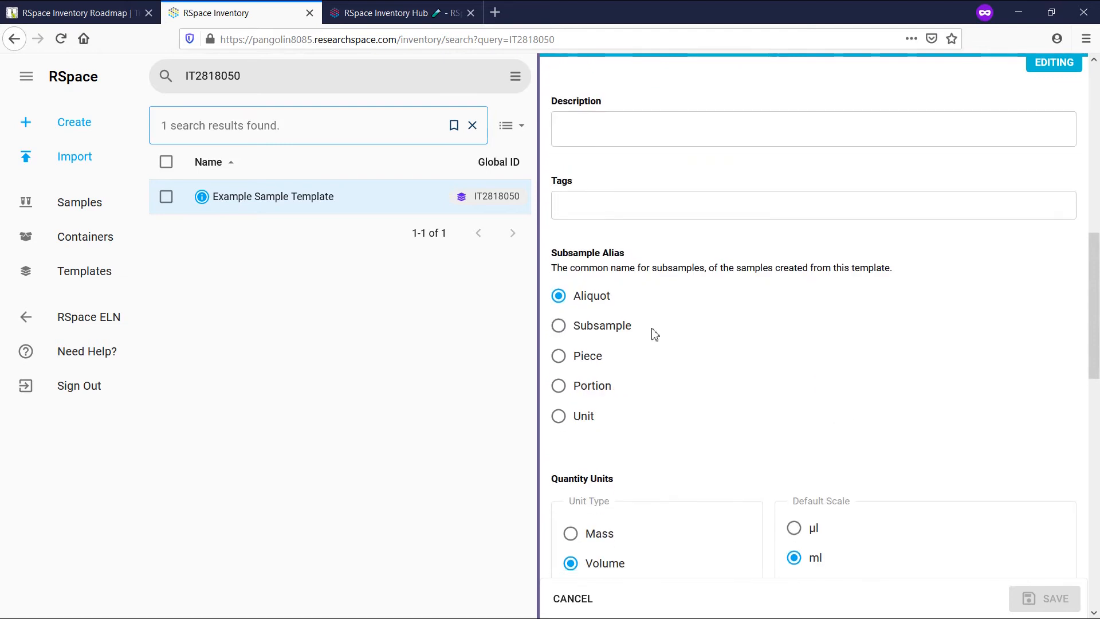
mouse_move(590, 400)
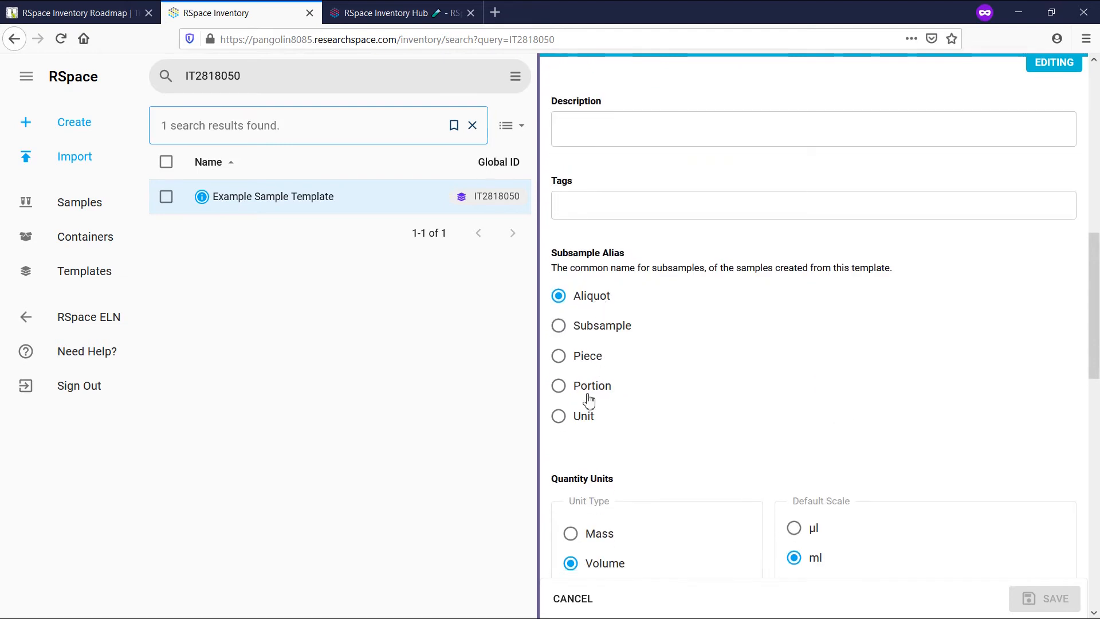
left_click(558, 385)
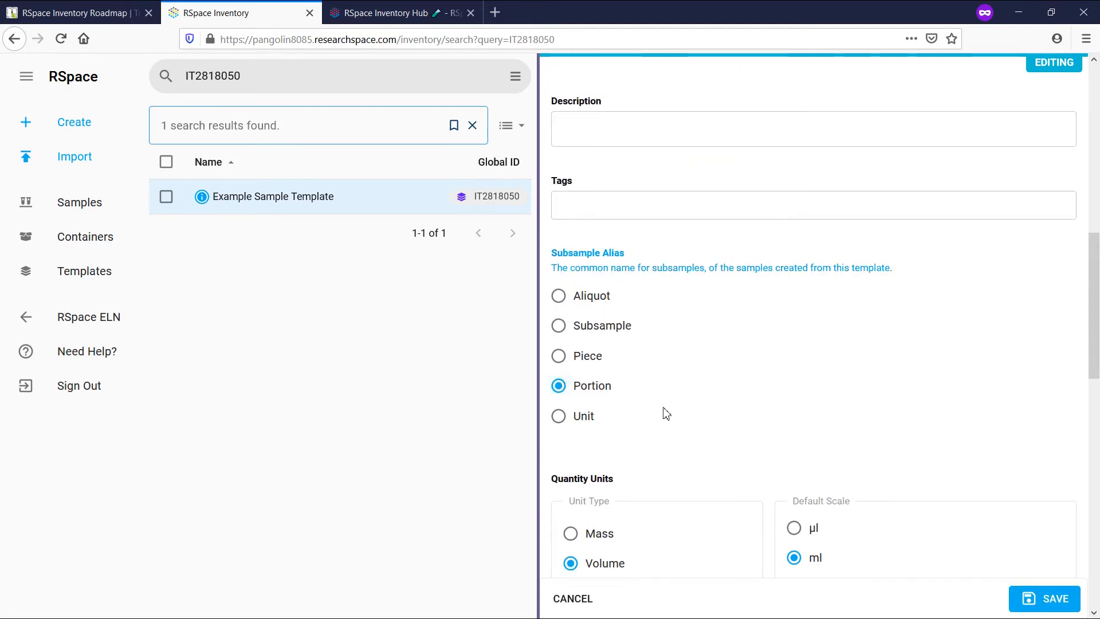
mouse_move(697, 441)
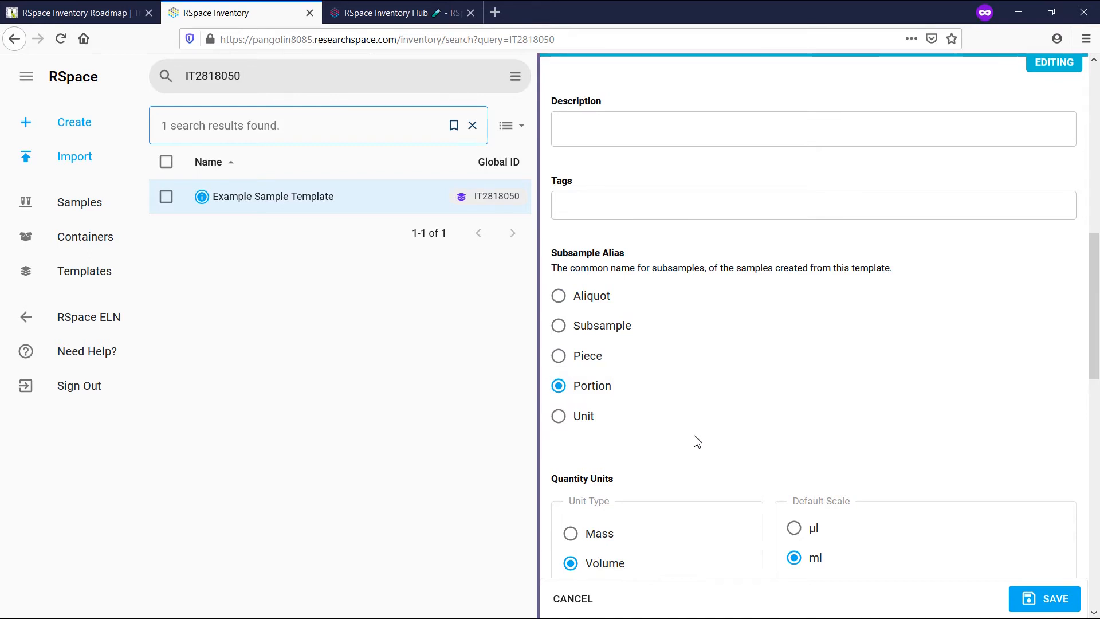
scroll("down", 3)
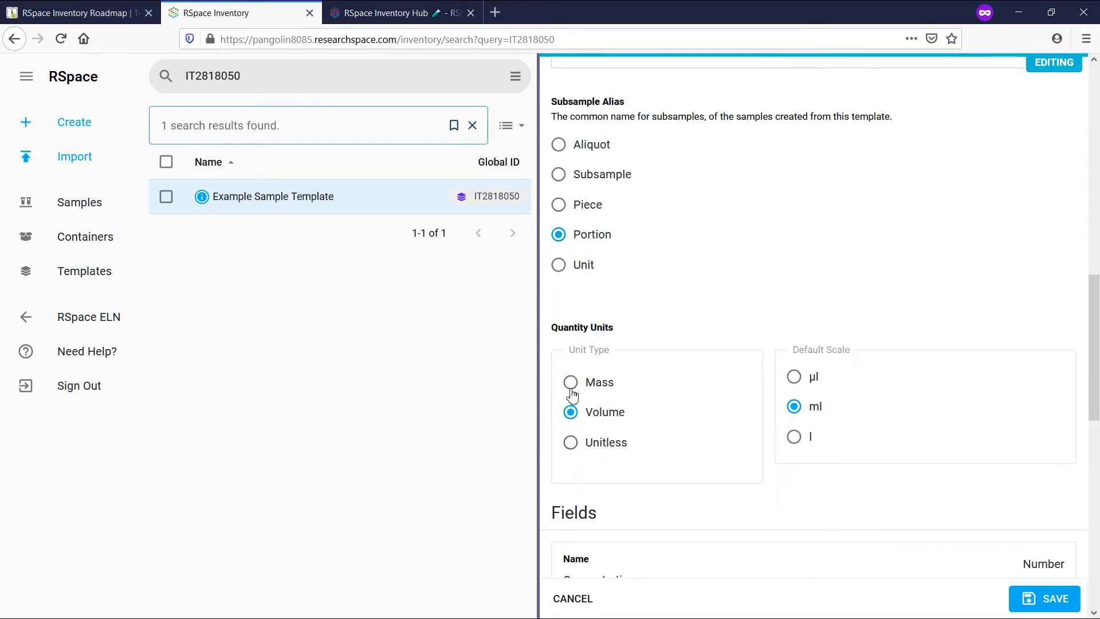
left_click(570, 381)
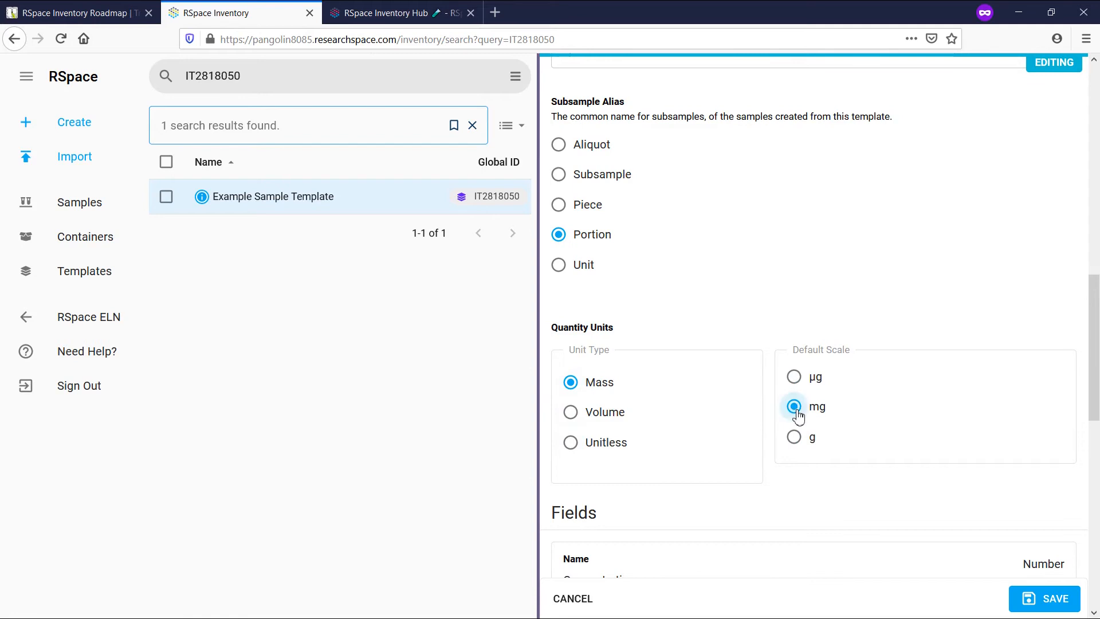
scroll("down", 3)
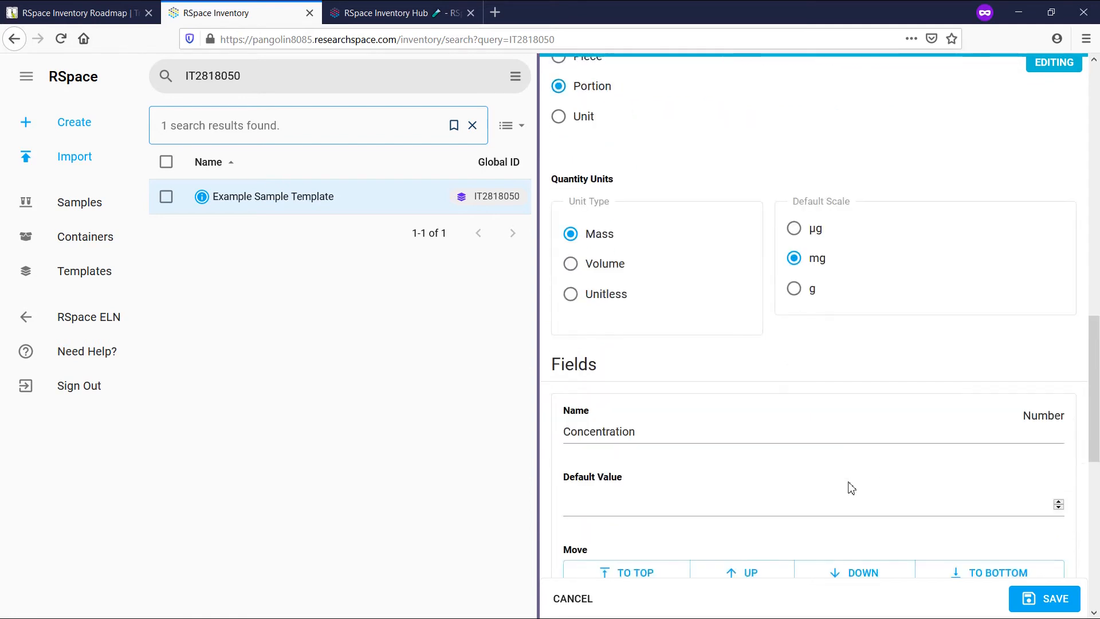
Step: Rename Concentration to 'Concentration IMPORTANT', default it to 0.03, and move it below Treatment
scroll("down", 3)
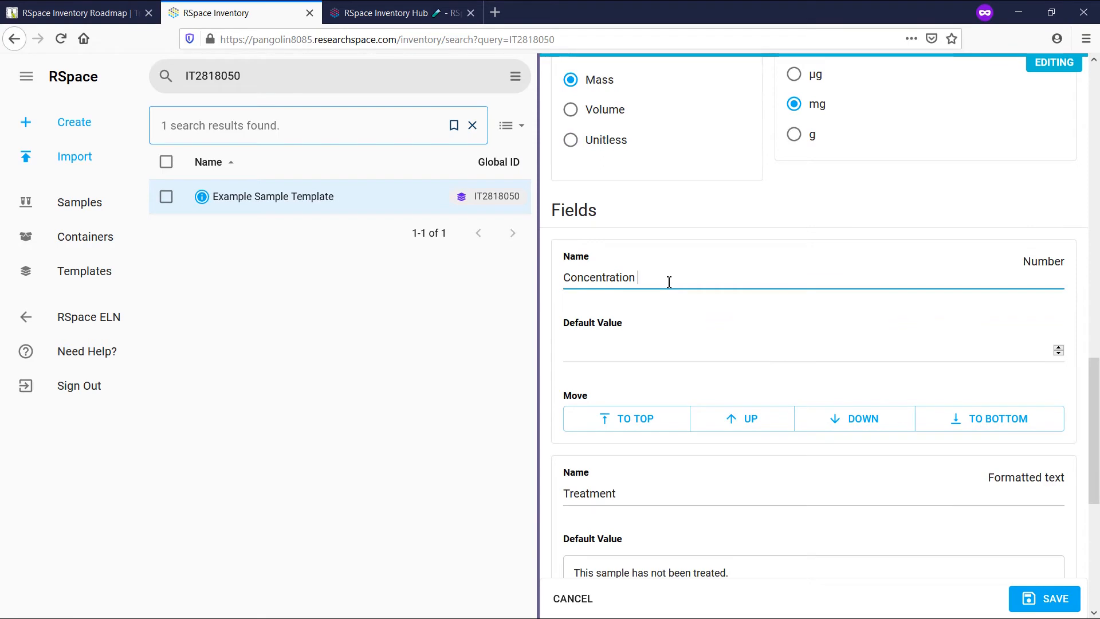
type("IMPORTANT")
left_click(813, 351)
type("0")
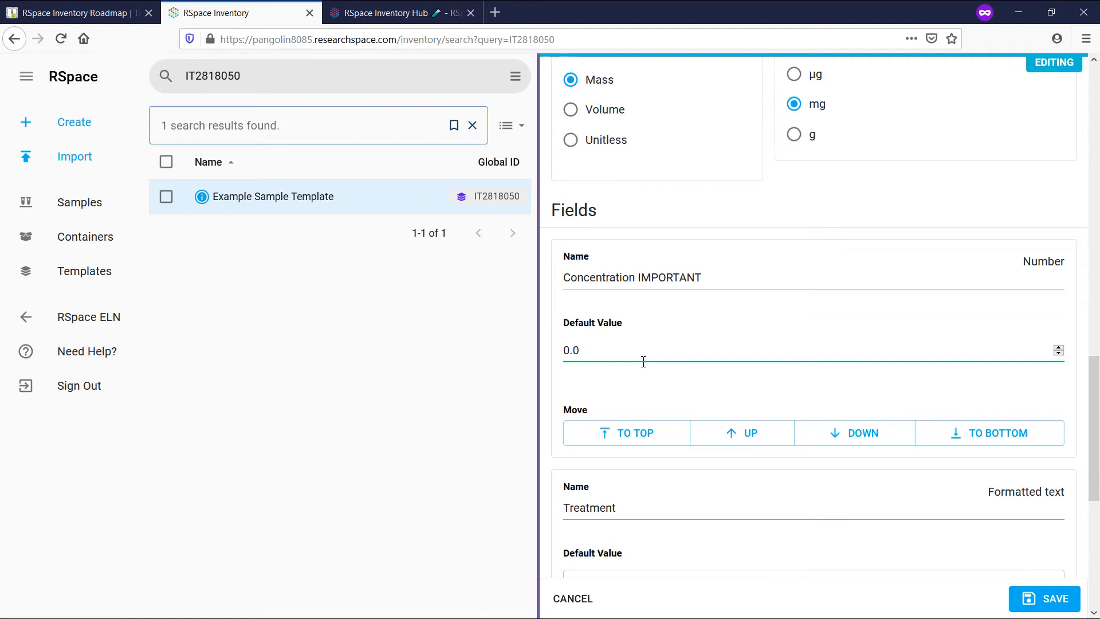
left_click(854, 433)
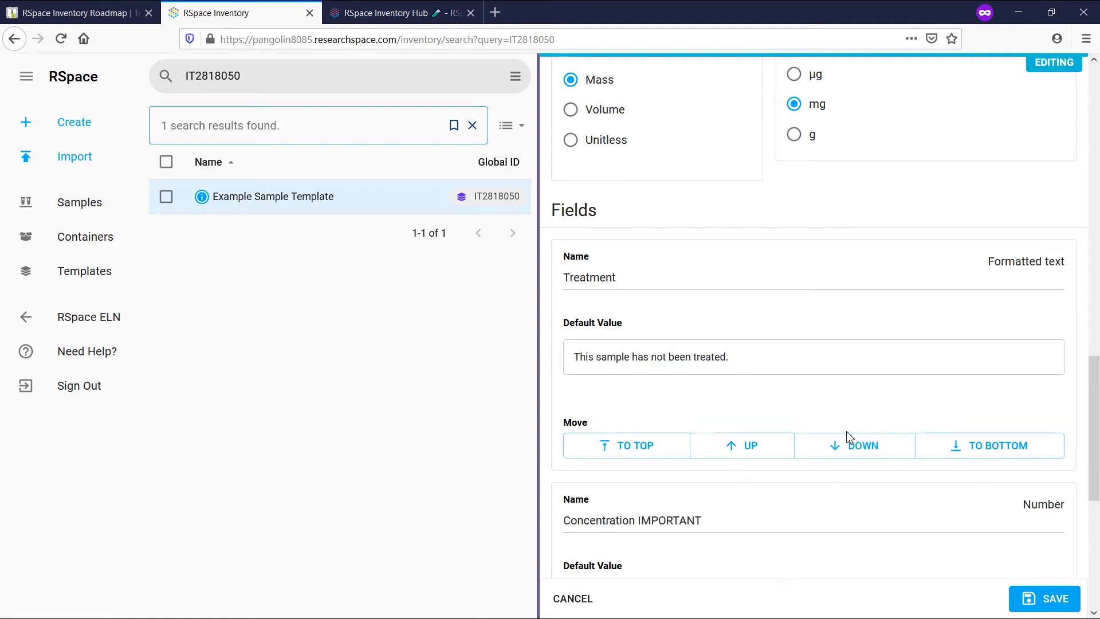
scroll("down", 3)
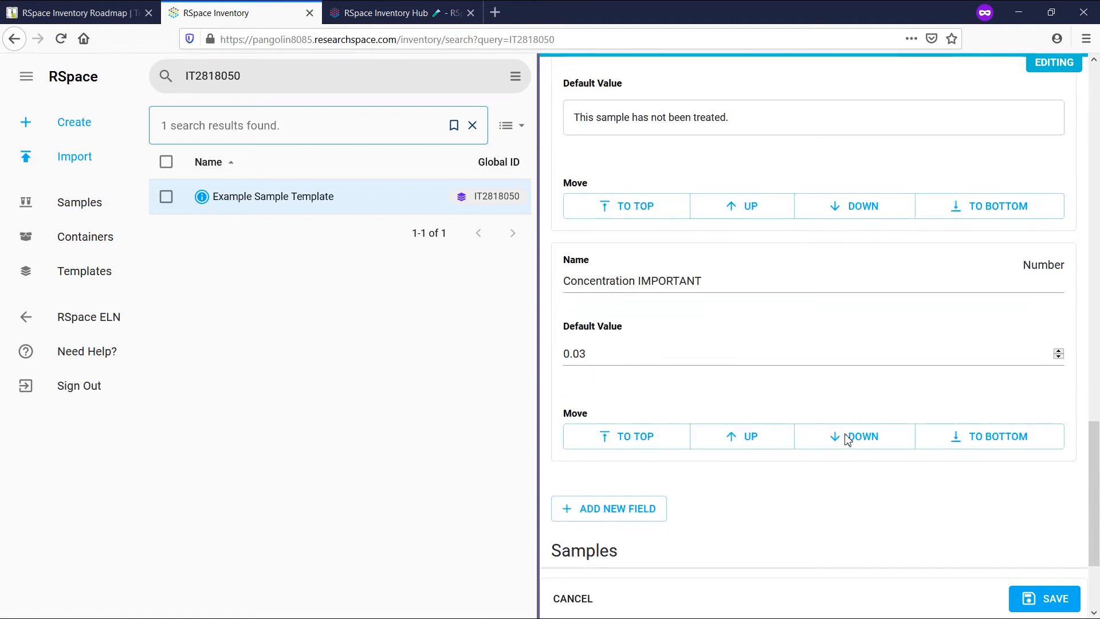
Step: Add a 'Test' Choice field with Option 1 and Option 2, then save the template
left_click(607, 509)
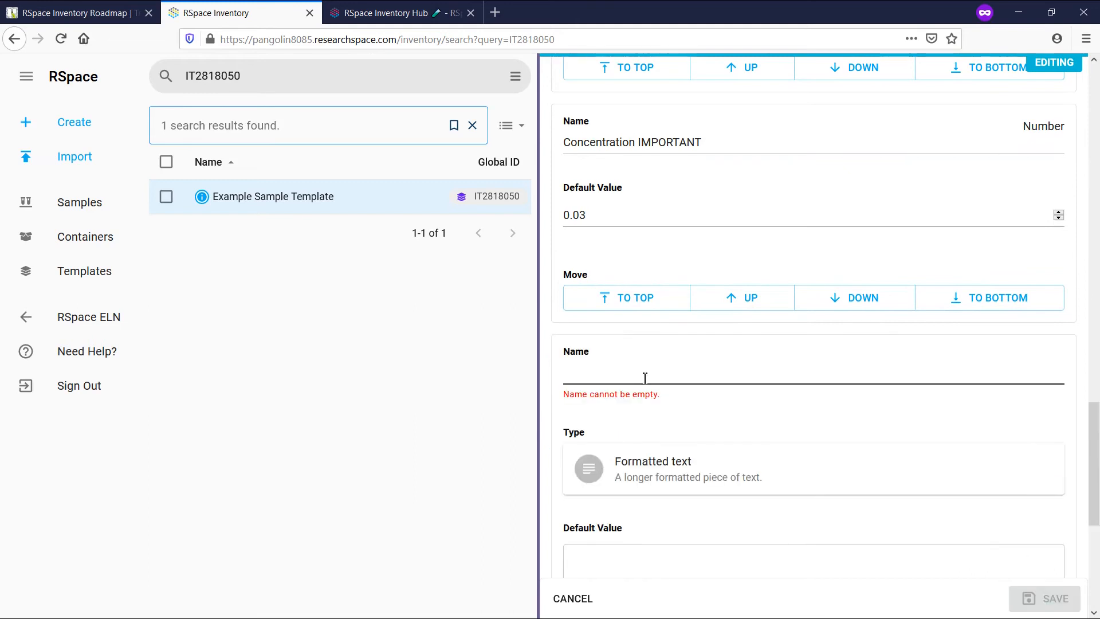
type("Test")
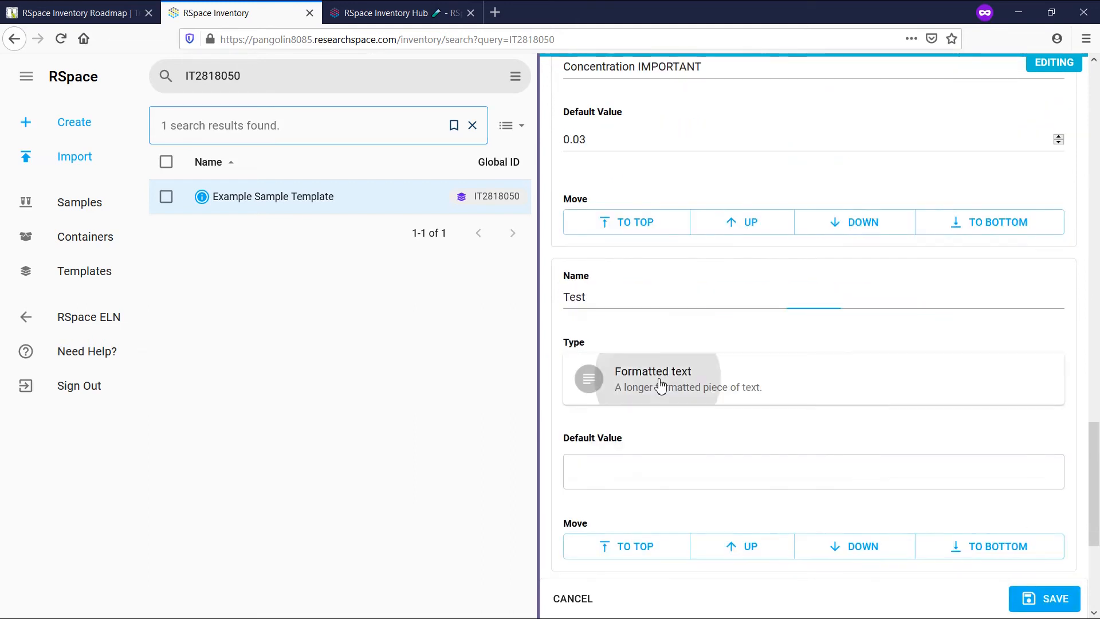
left_click(652, 379)
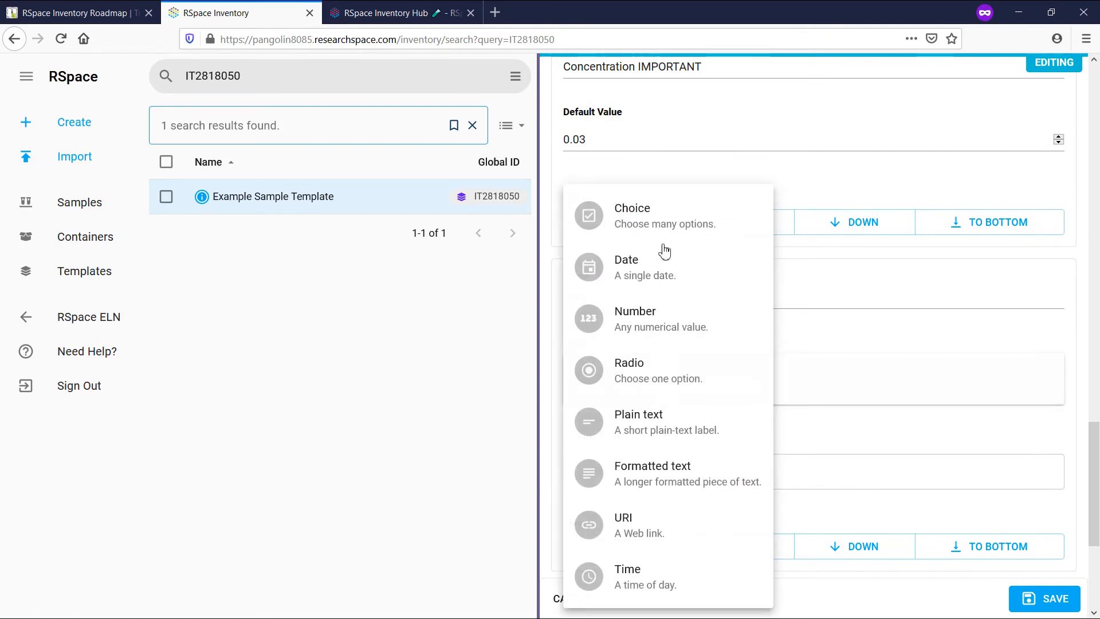
left_click(631, 215)
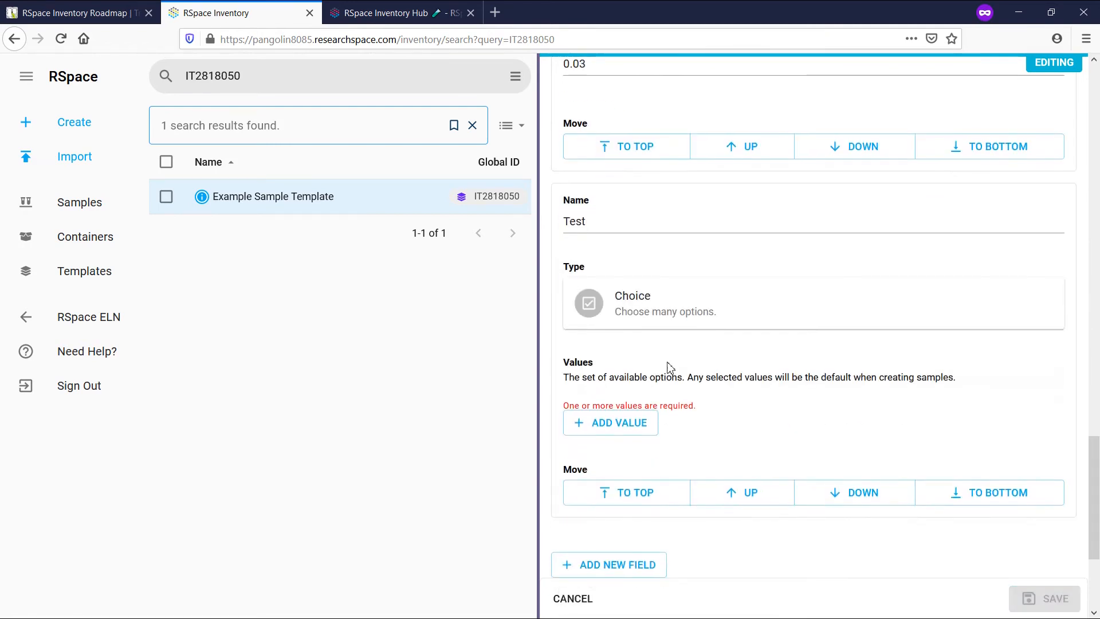
left_click(610, 422)
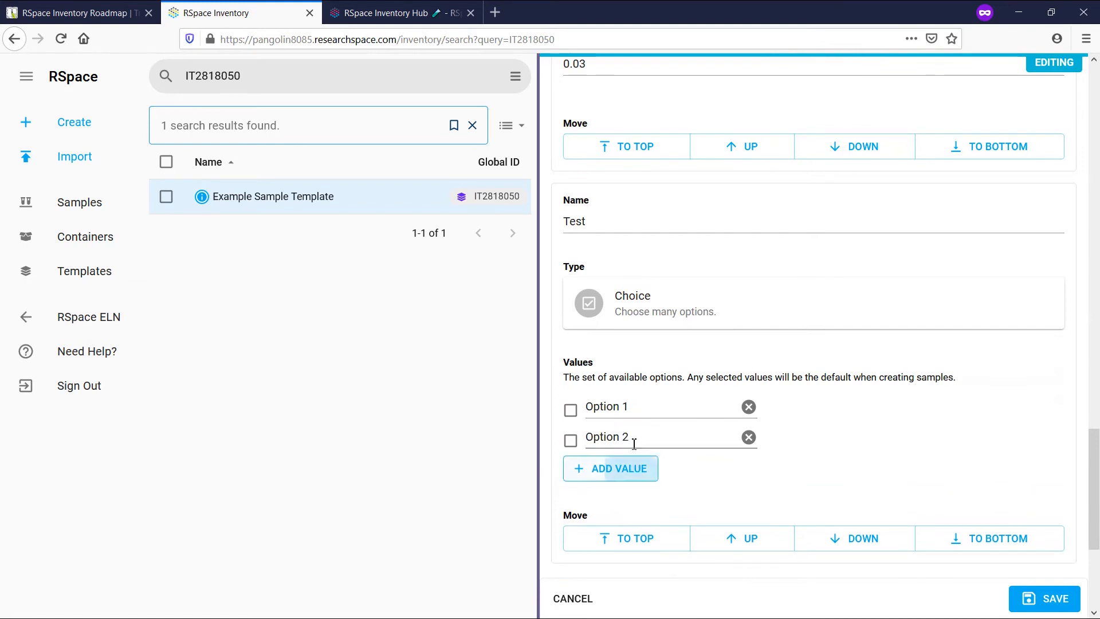
left_click(609, 468)
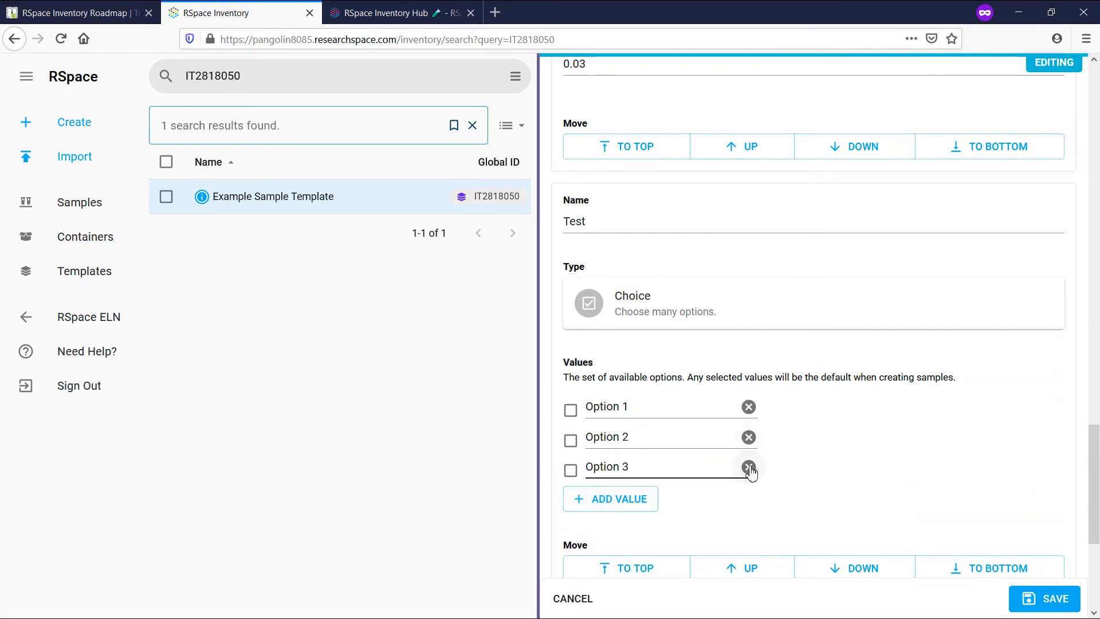
left_click(748, 467)
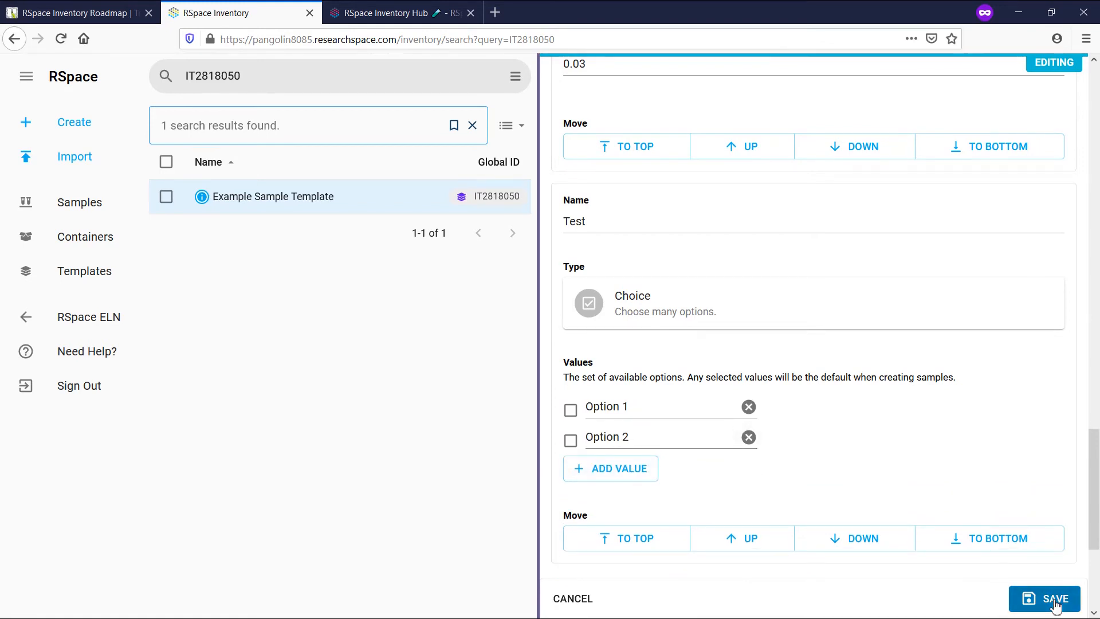
left_click(1044, 598)
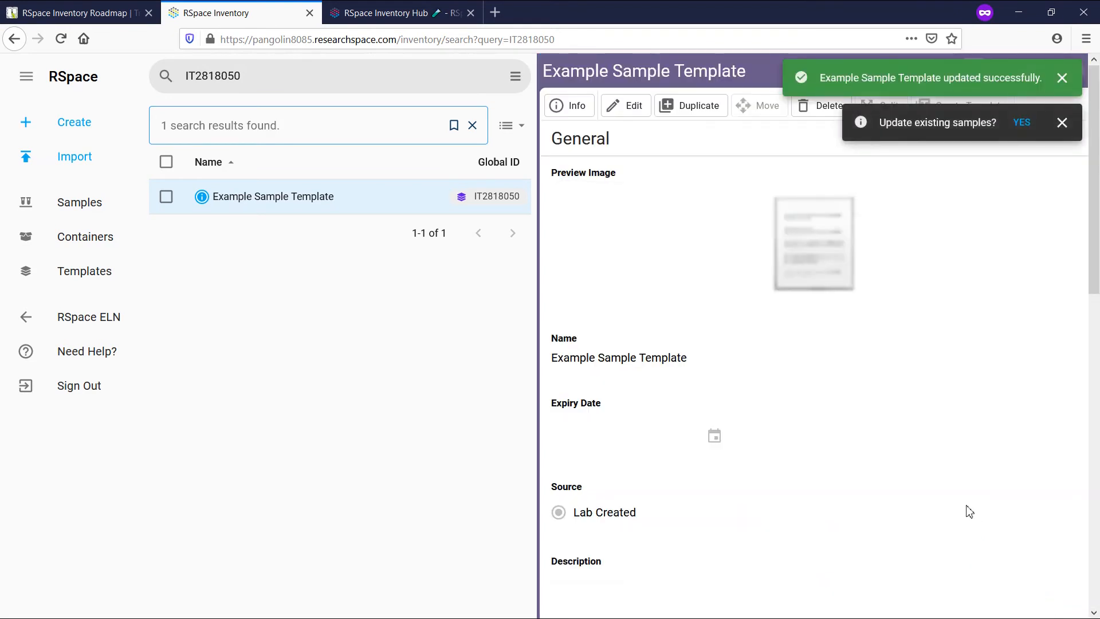
mouse_move(934, 303)
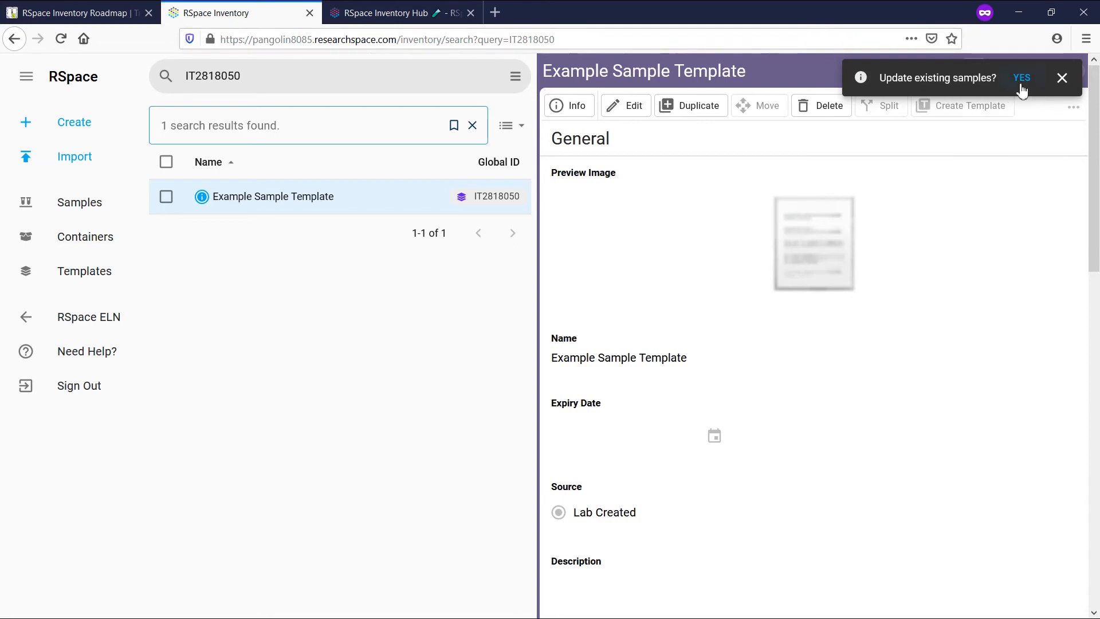
mouse_move(1061, 78)
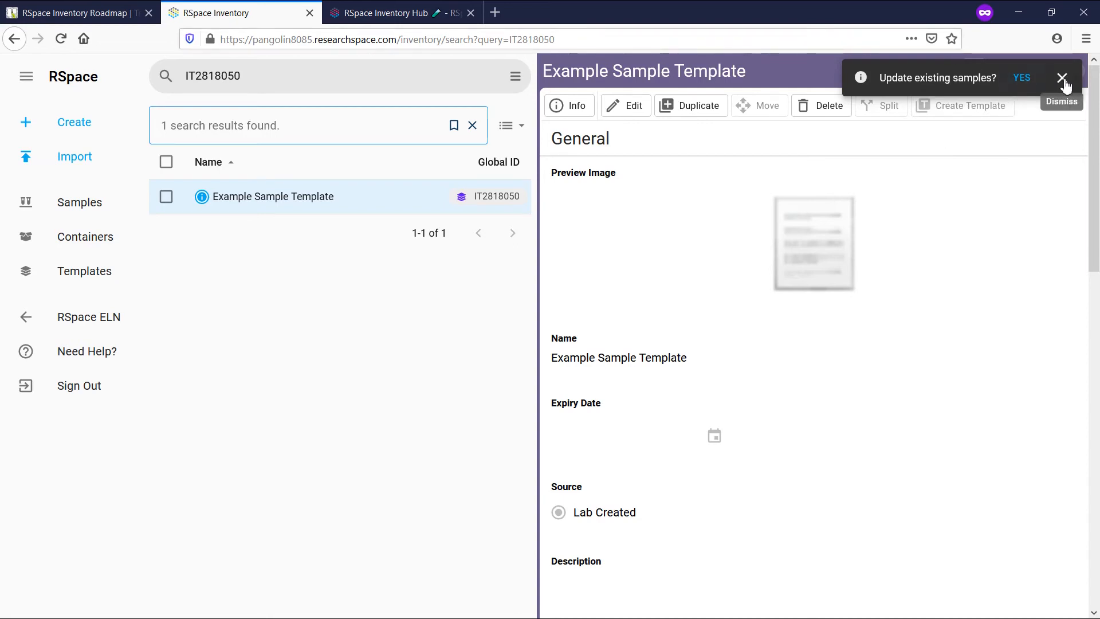
Step: Dismiss the update-samples prompt and scroll to Test's options and the derived sample
left_click(1061, 78)
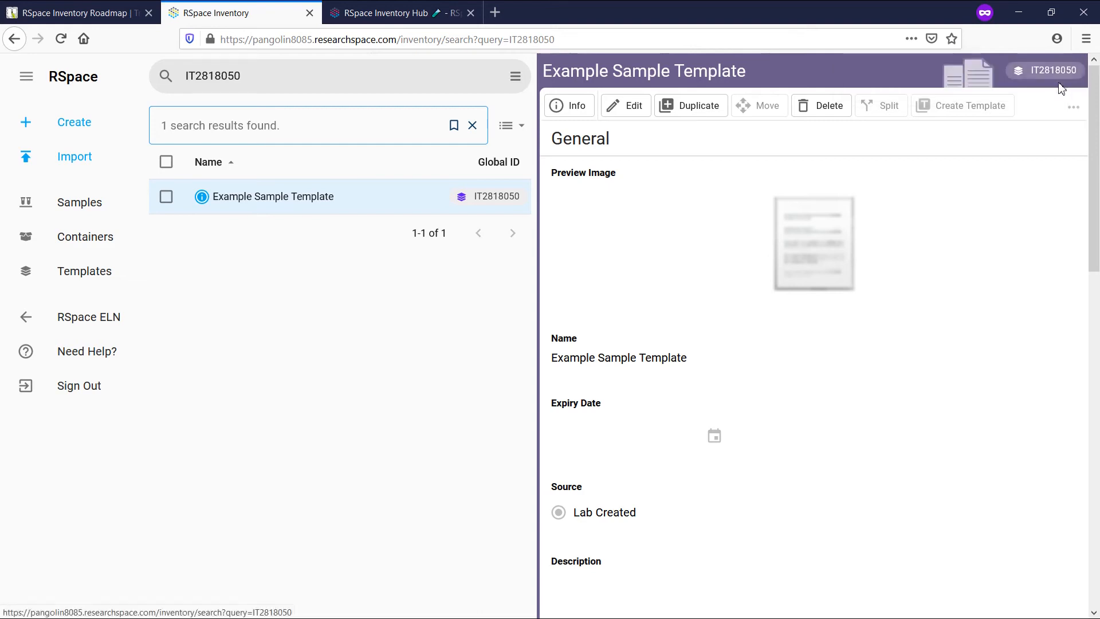
mouse_move(1013, 223)
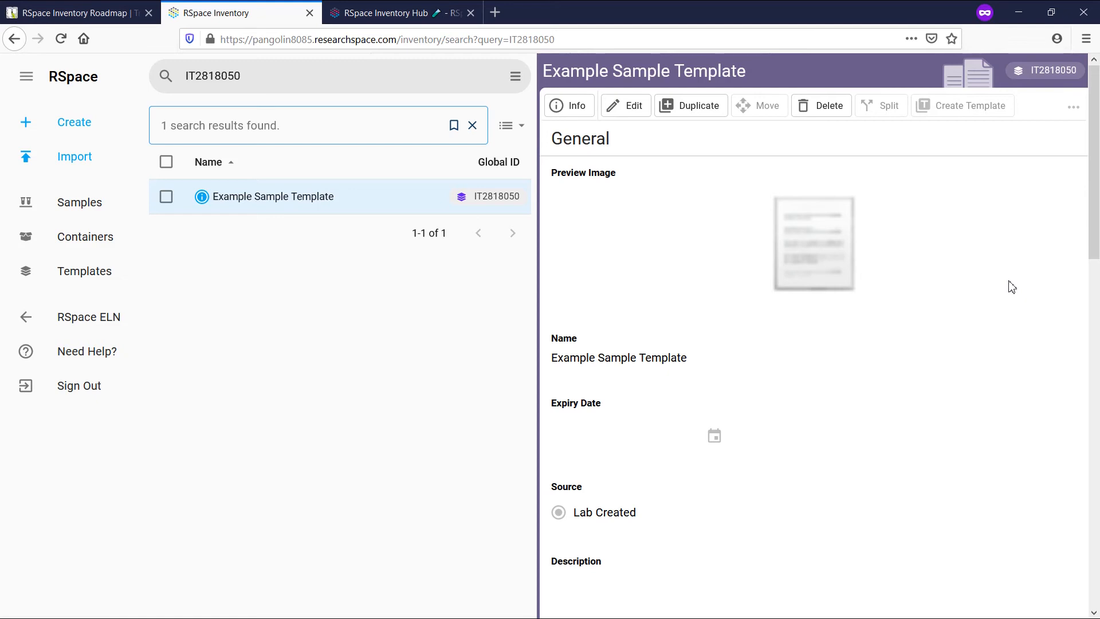
mouse_move(1012, 302)
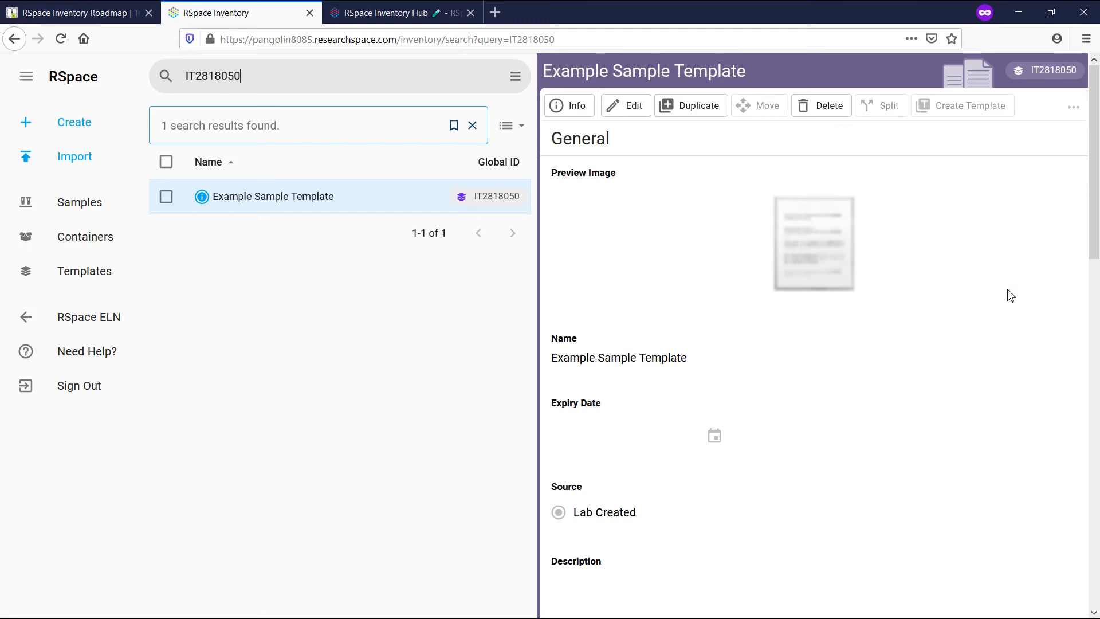
mouse_move(1011, 313)
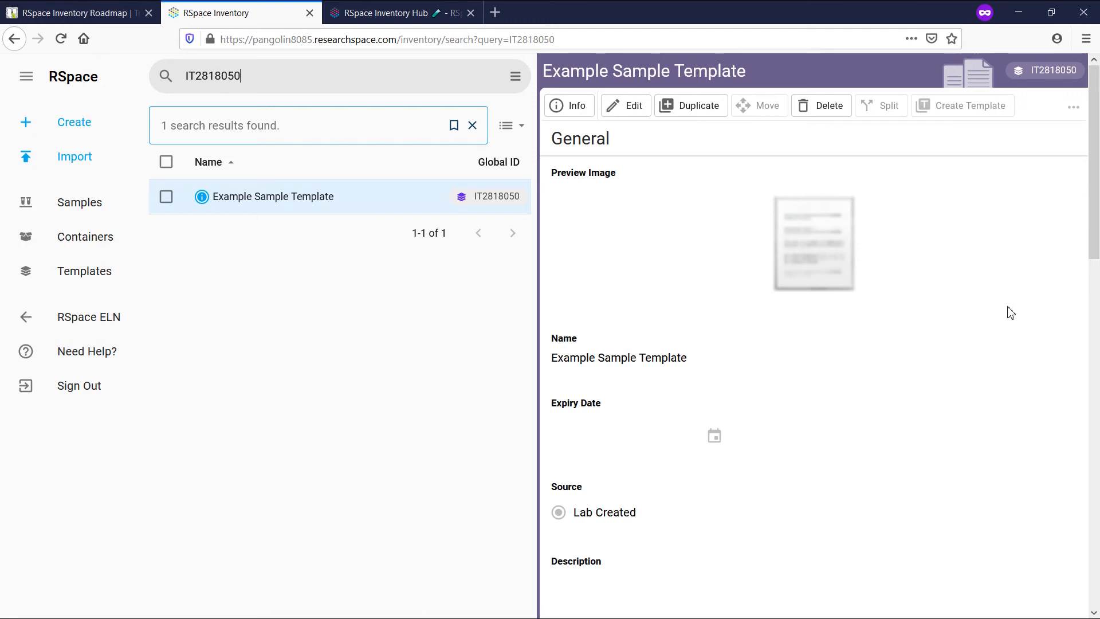
scroll("down", 3)
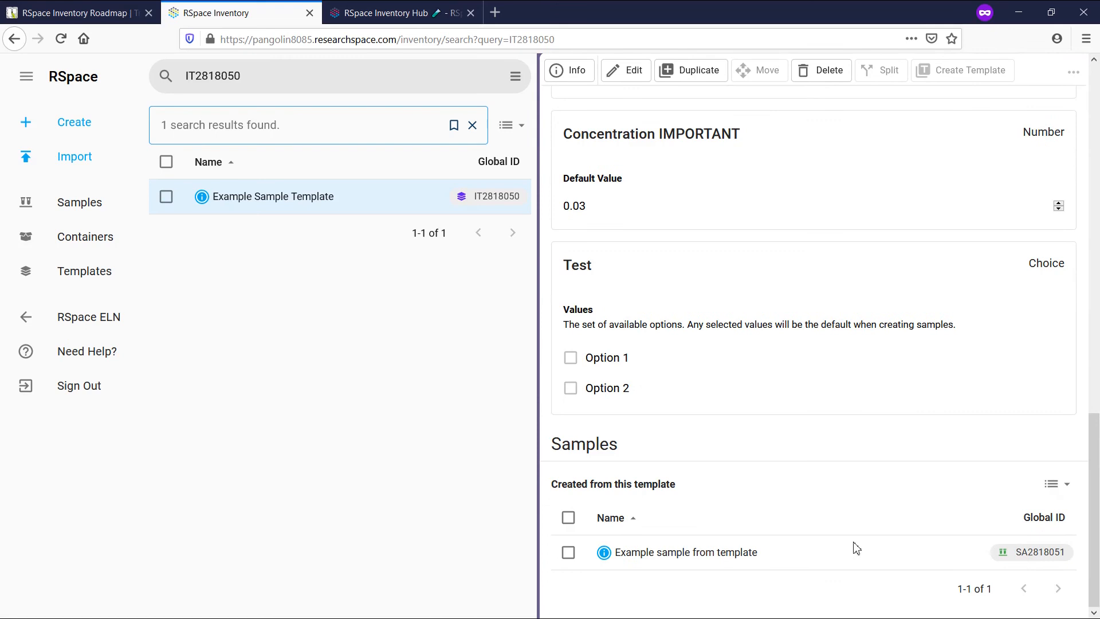
Step: Open Example sample from template and update it from template version 1 to the latest
left_click(685, 553)
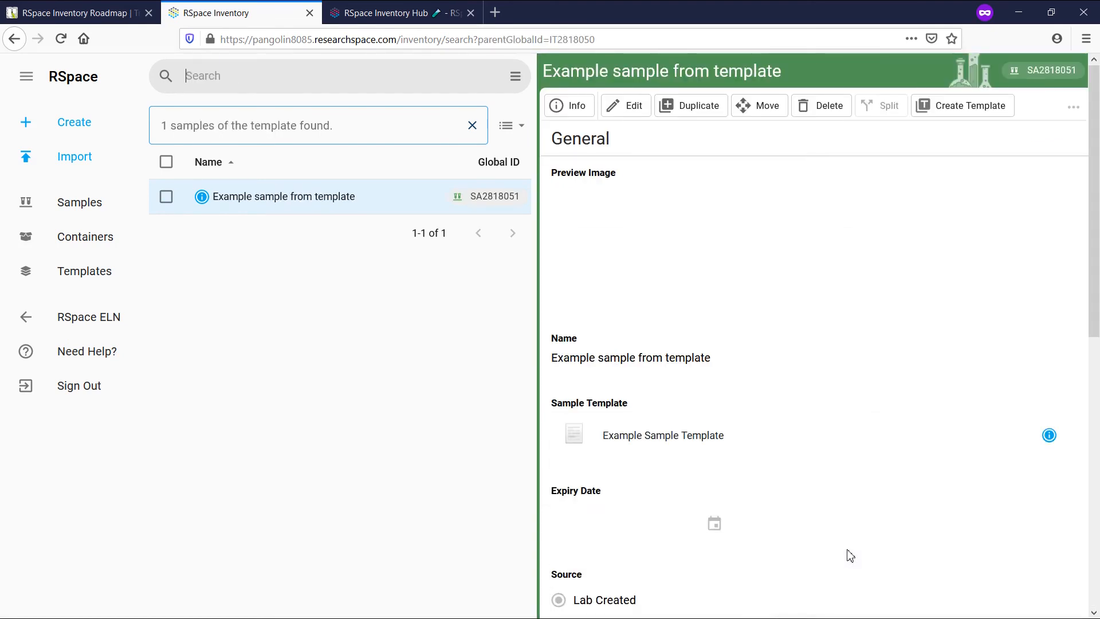
left_click(1049, 435)
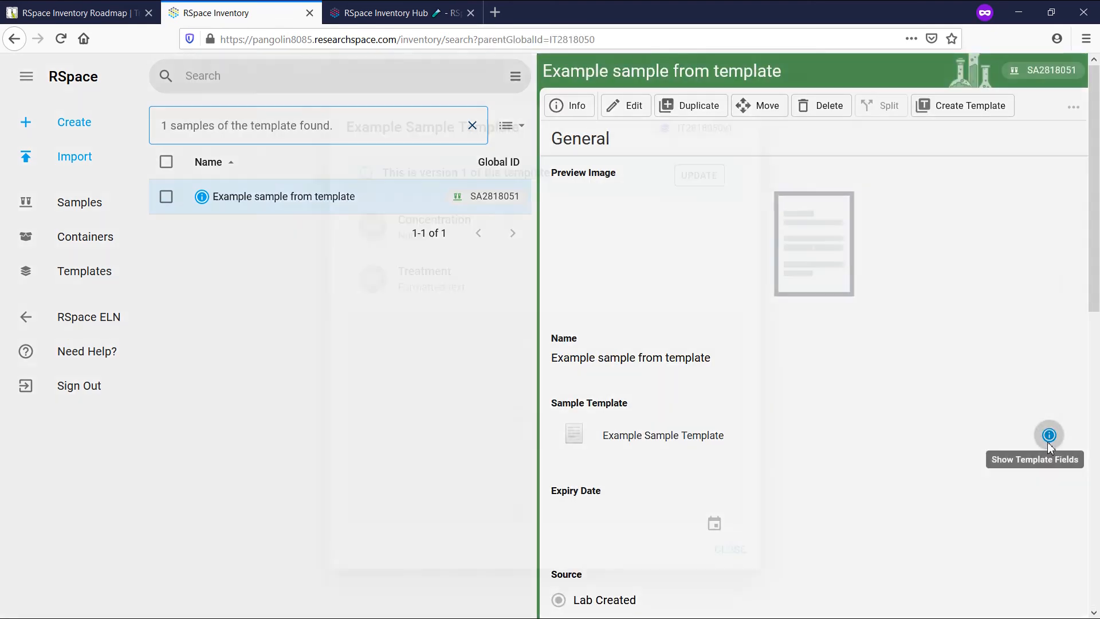
left_click(1049, 435)
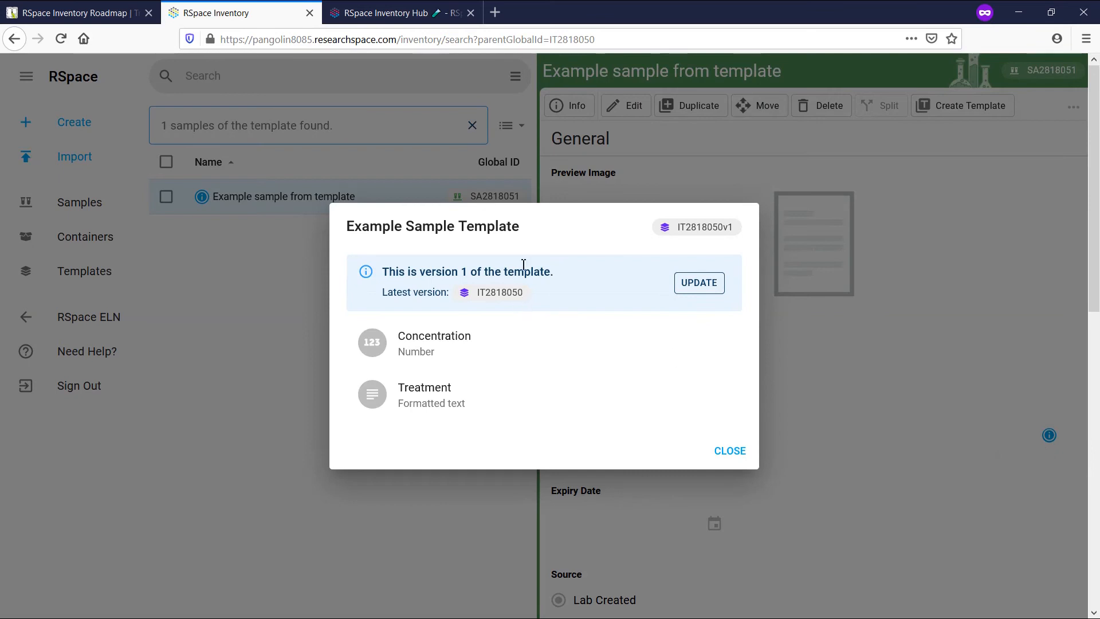
mouse_move(674, 293)
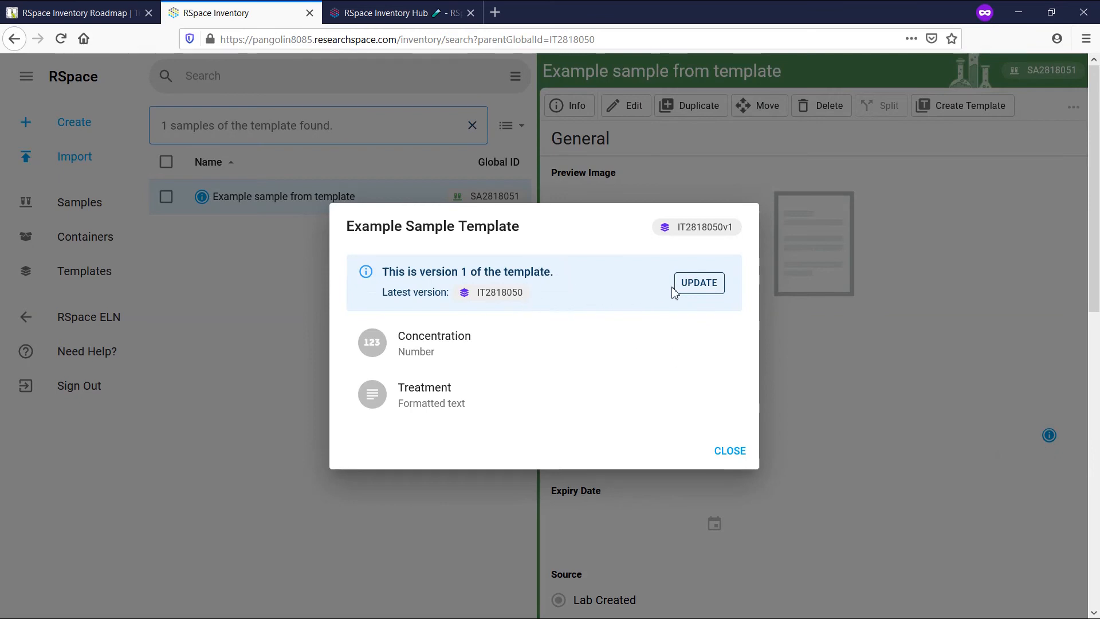
mouse_move(698, 289)
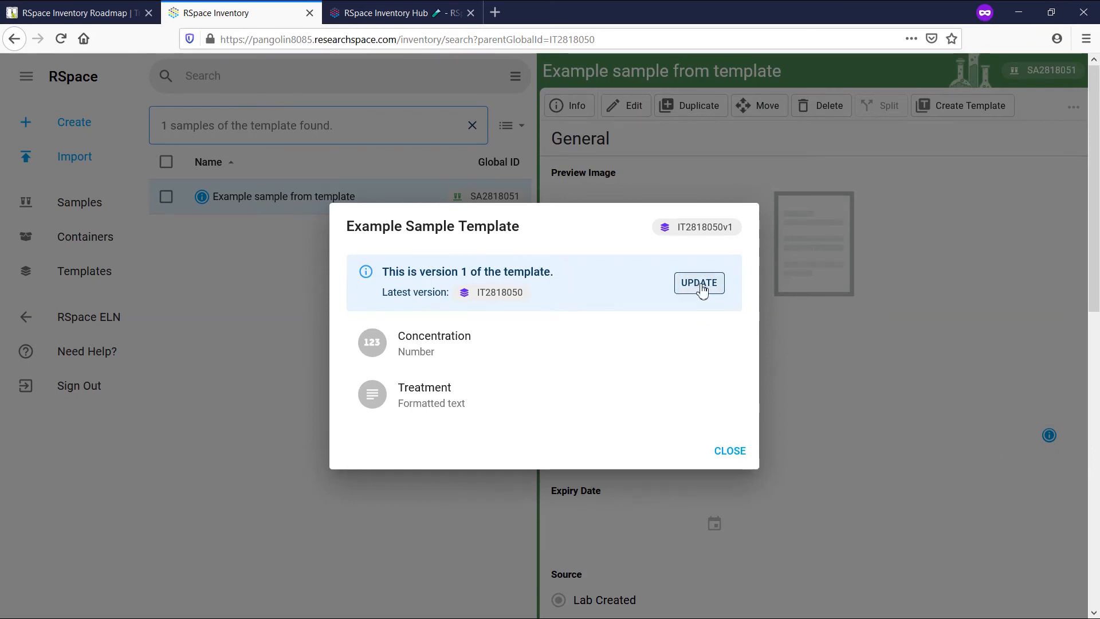
left_click(699, 283)
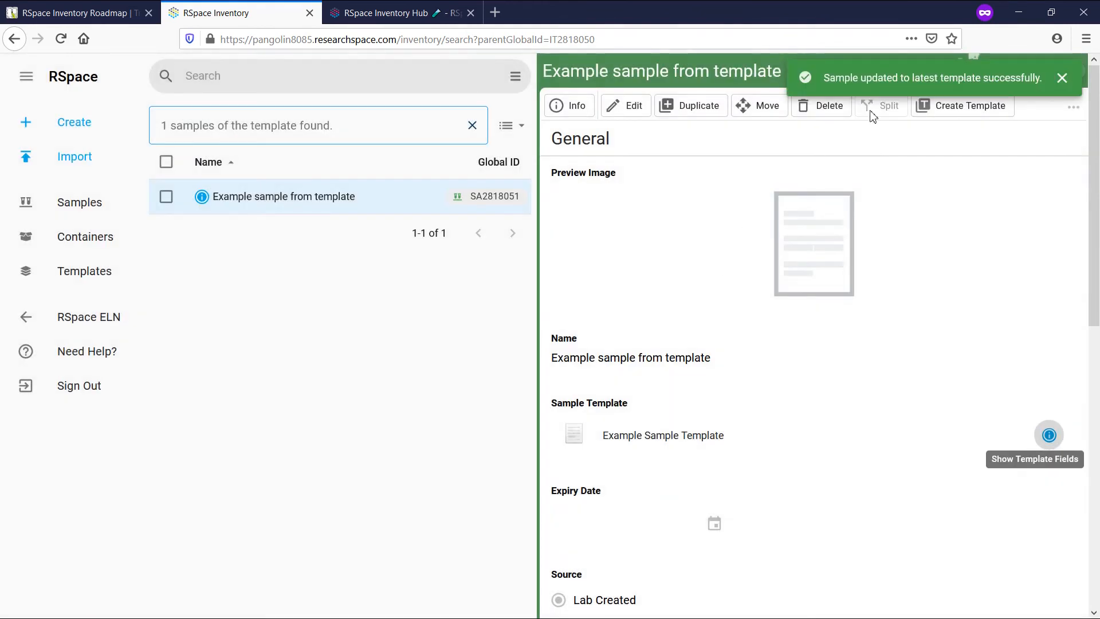
mouse_move(905, 69)
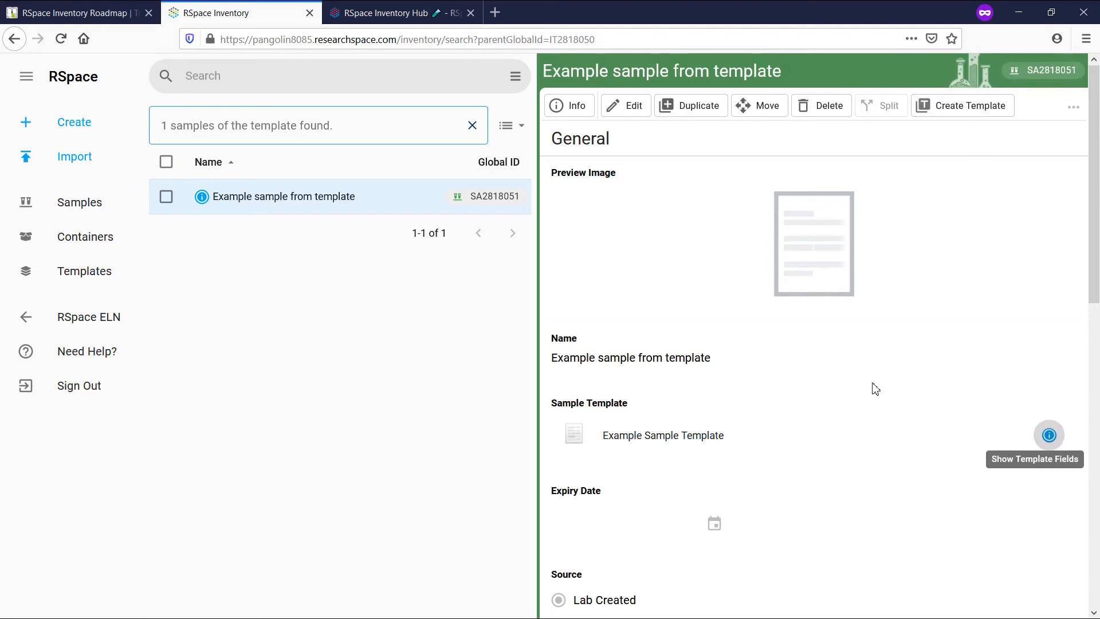
Step: Confirm the sample shows the Test field and review its current template fields
scroll("down", 3)
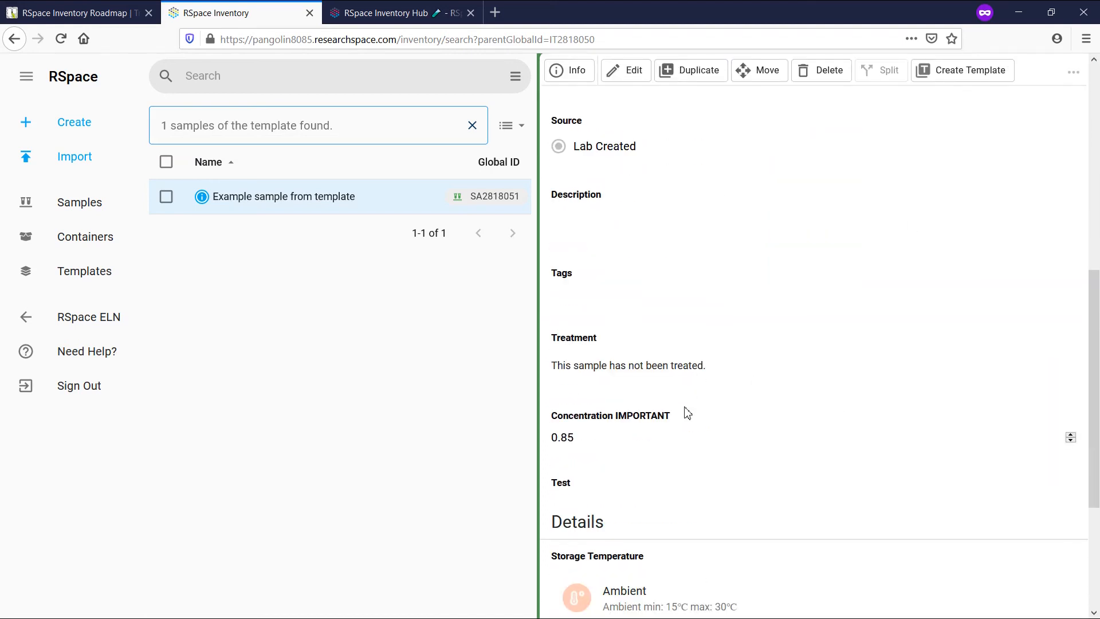
mouse_move(688, 436)
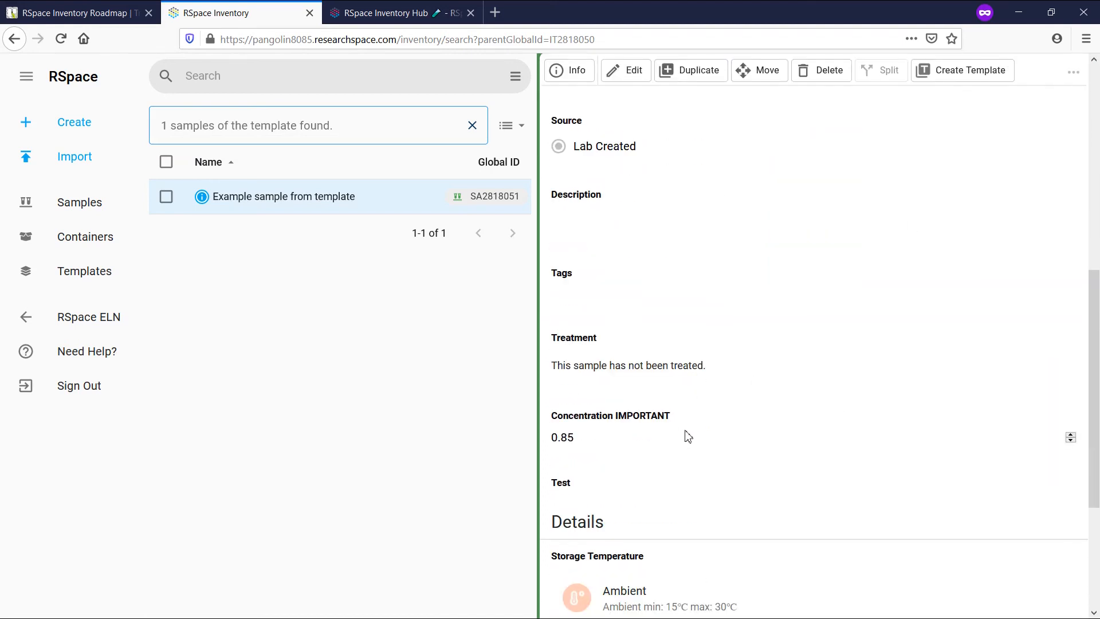
scroll("up", 3)
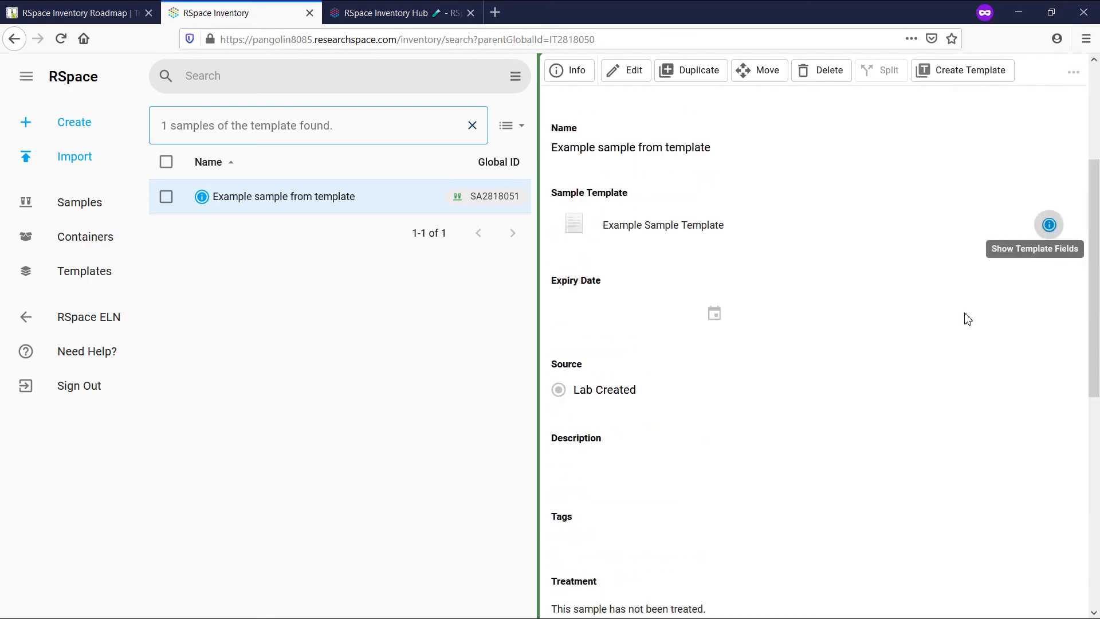
left_click(1049, 224)
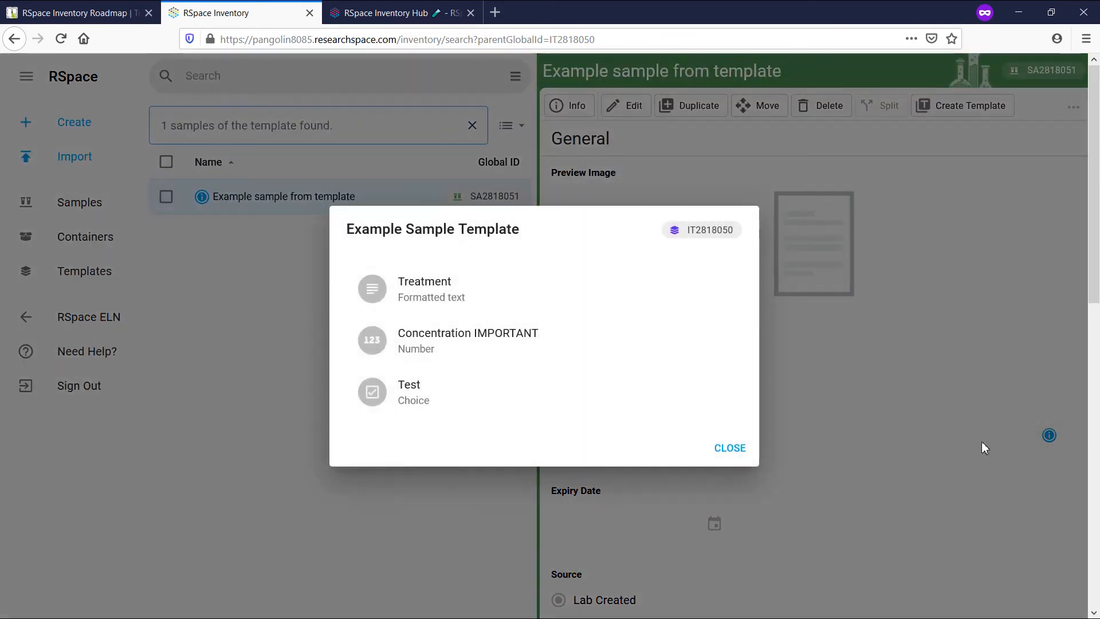
left_click(701, 229)
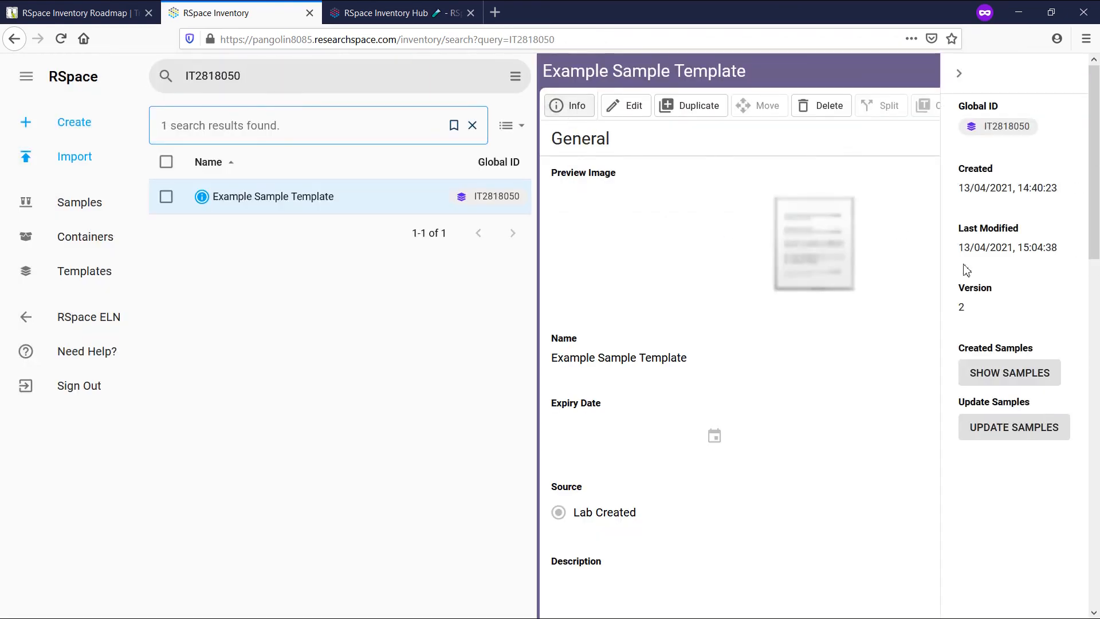
Step: Update all samples to the latest template version, then switch to the RSpace Inventory Hub page
left_click(1013, 426)
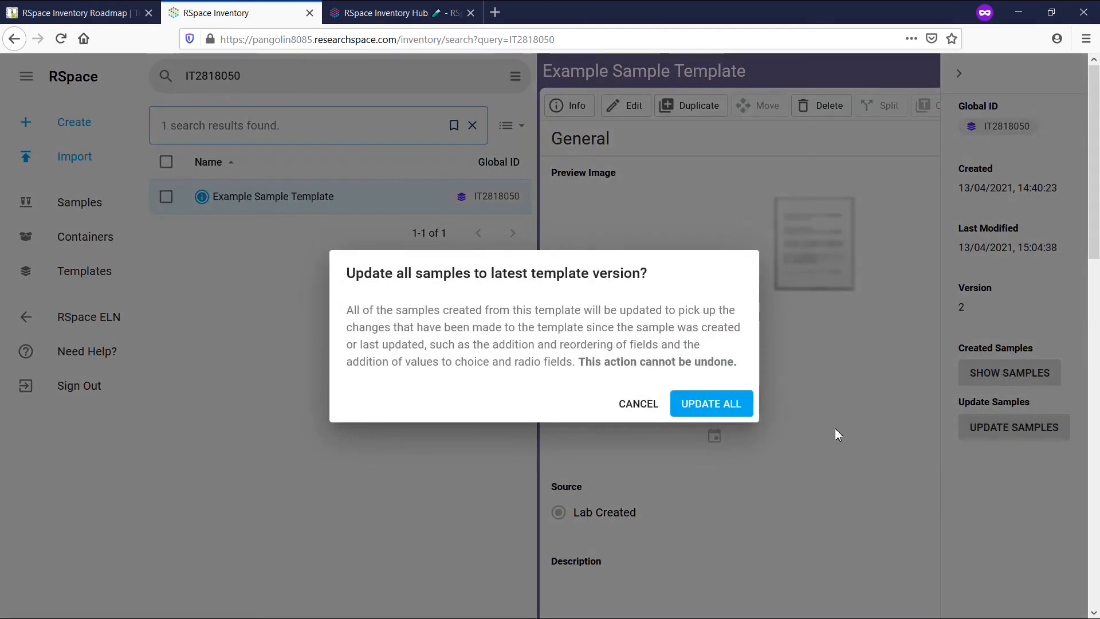
left_click(710, 403)
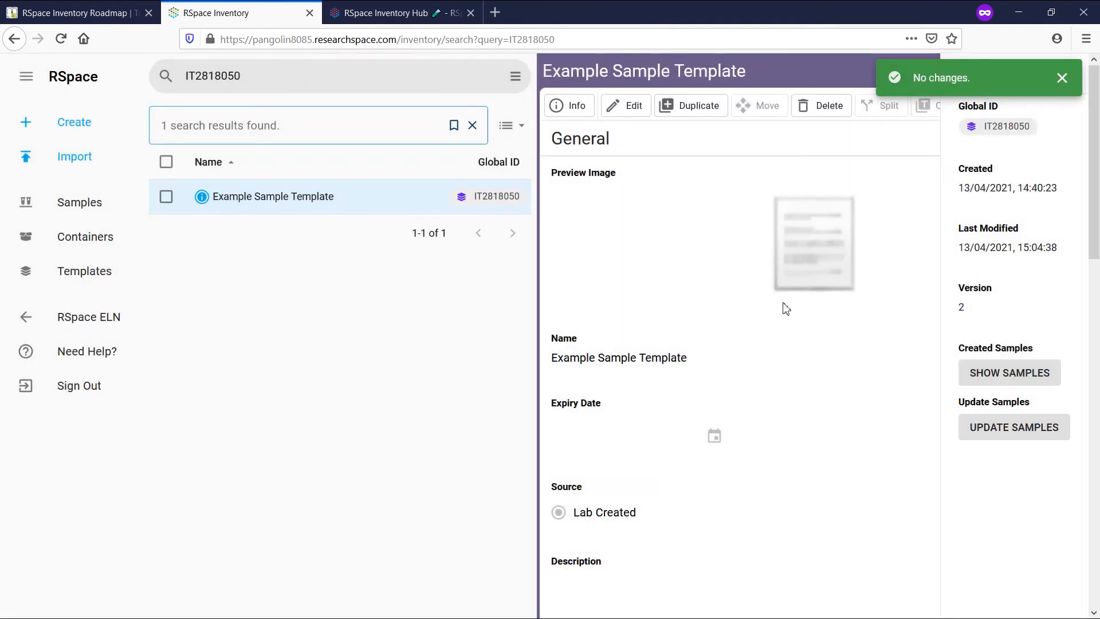
mouse_move(678, 242)
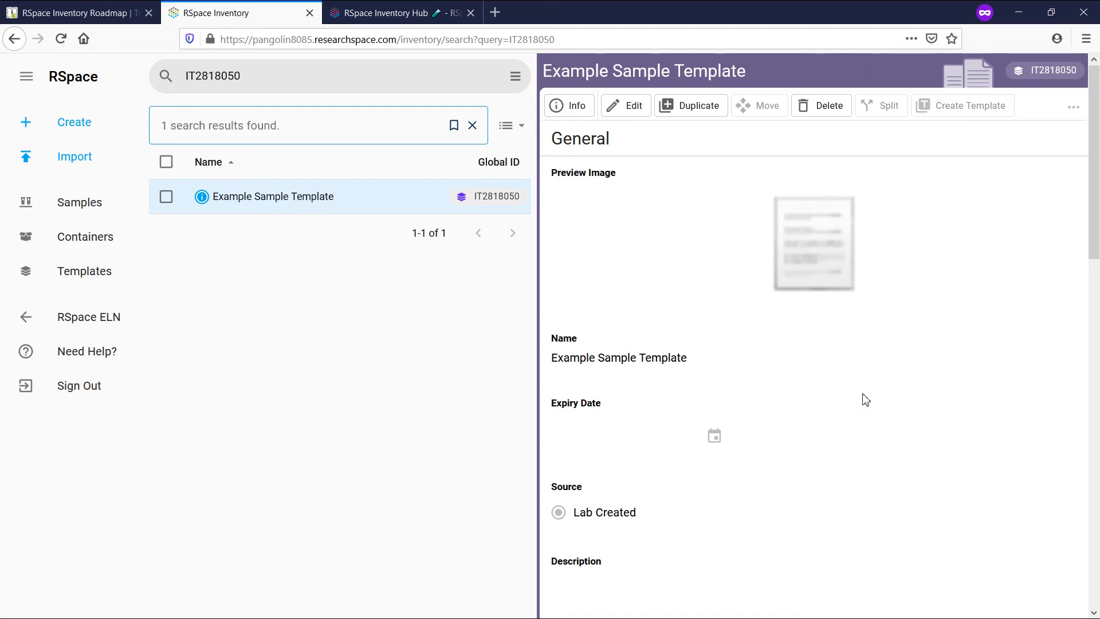
mouse_move(579, 165)
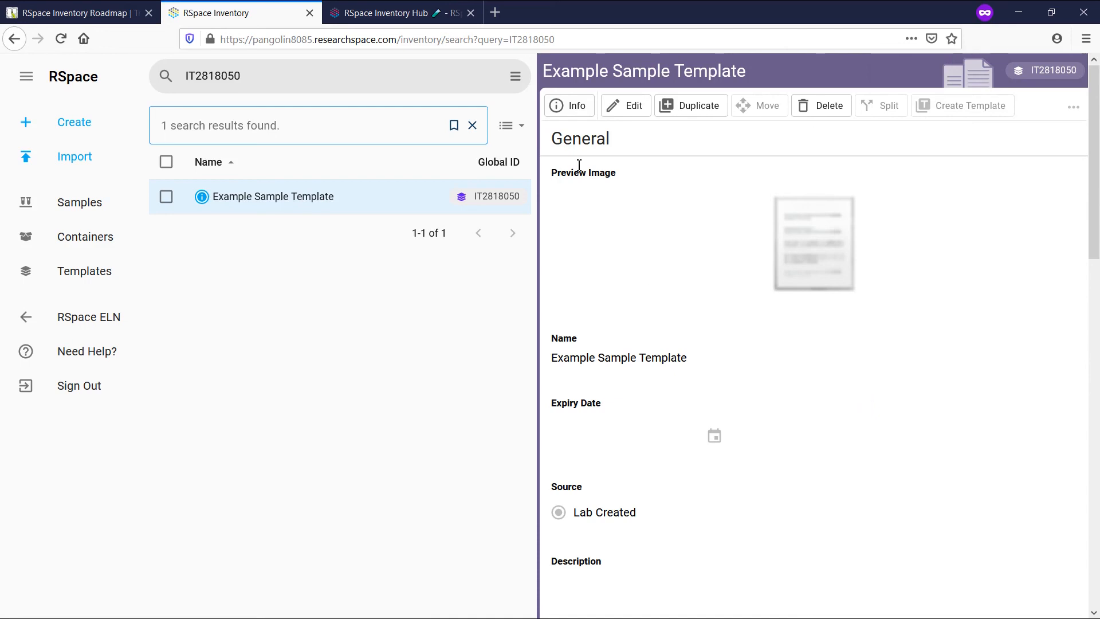
left_click(386, 12)
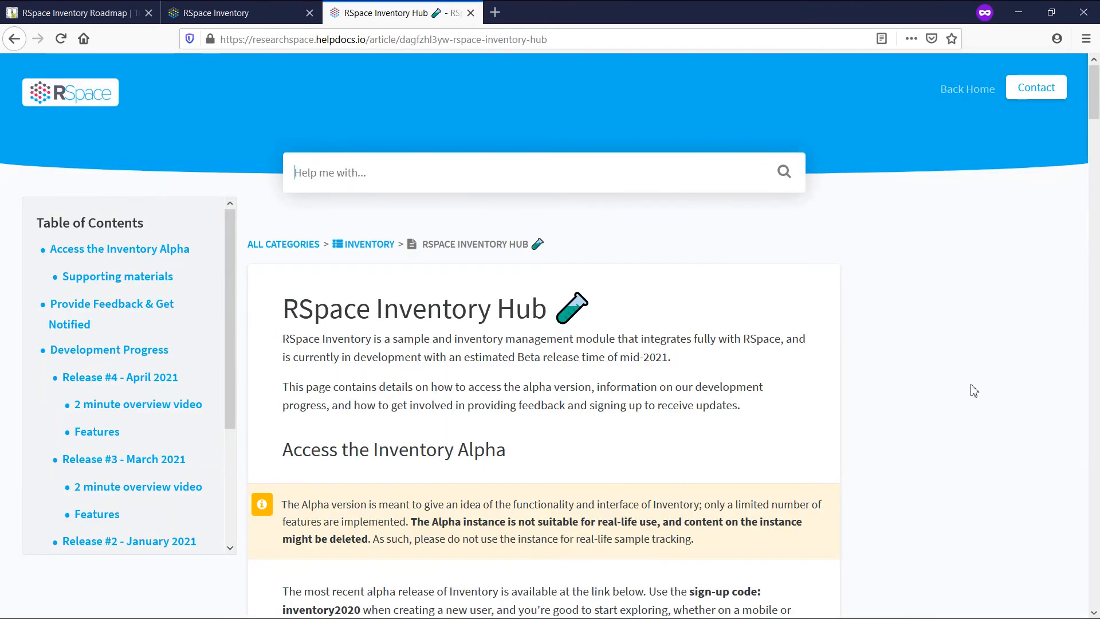
Step: Scroll the help article down to the Release #4 - April 2021 Features section
scroll("down", 3)
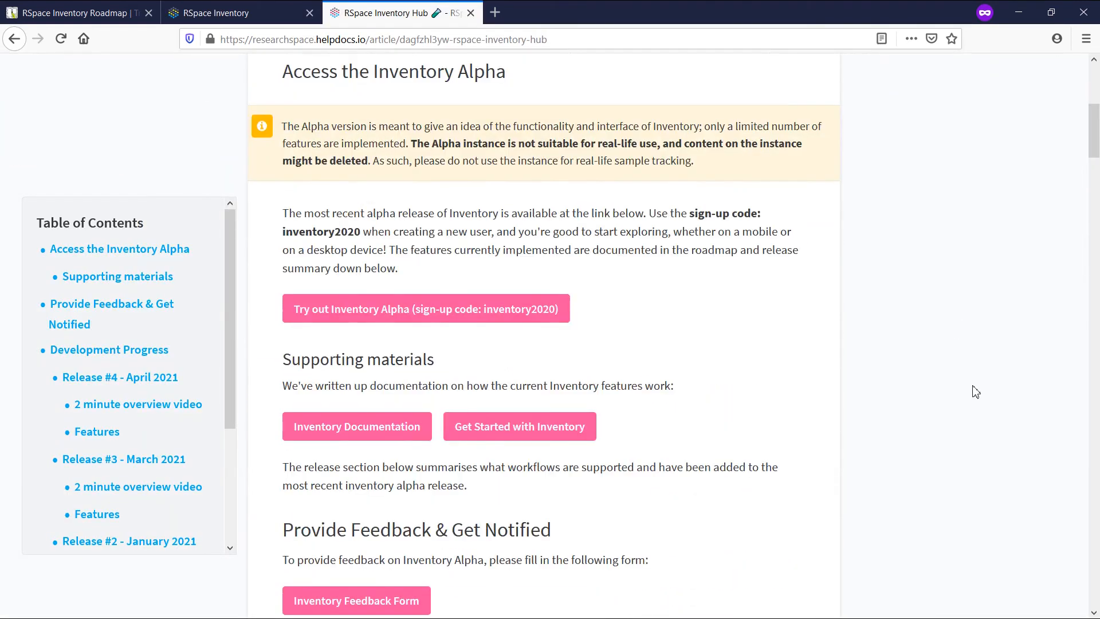
scroll("down", 3)
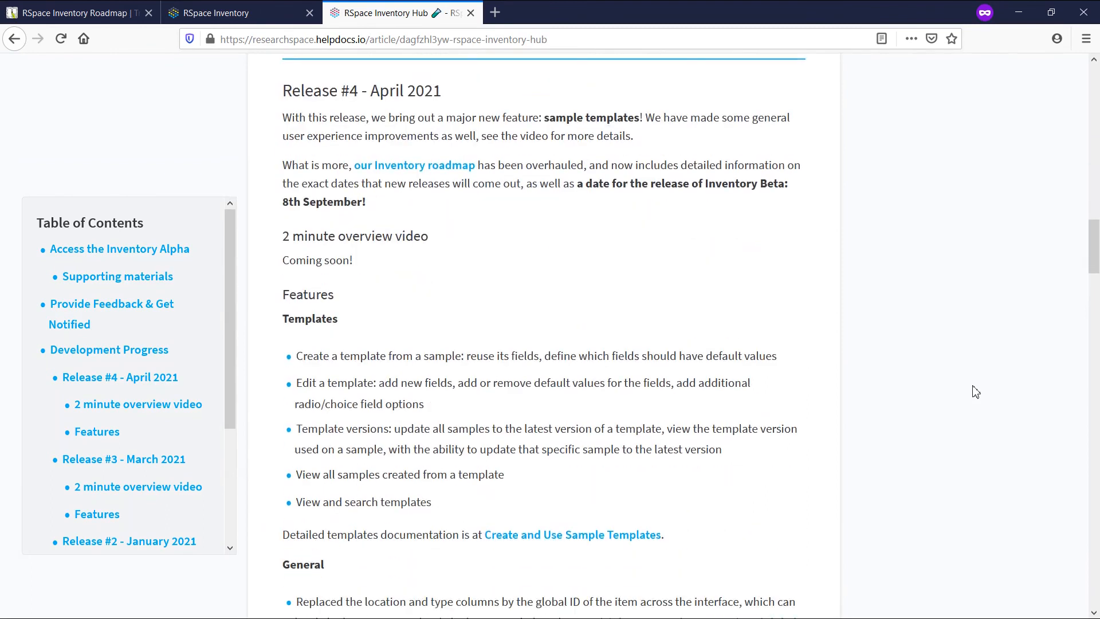
scroll("down", 3)
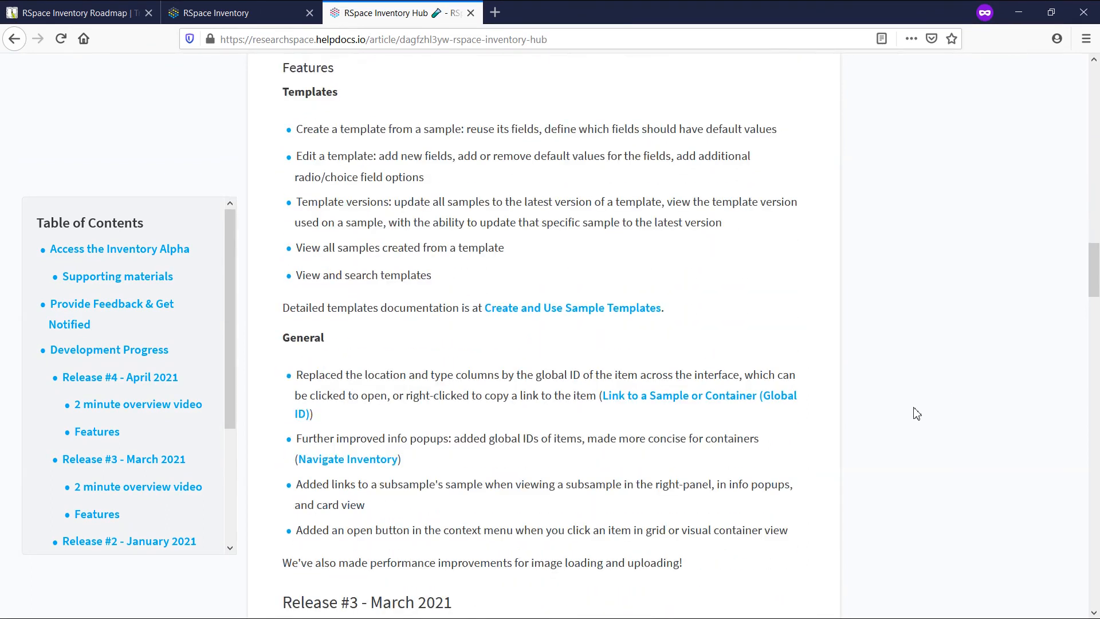
mouse_move(784, 460)
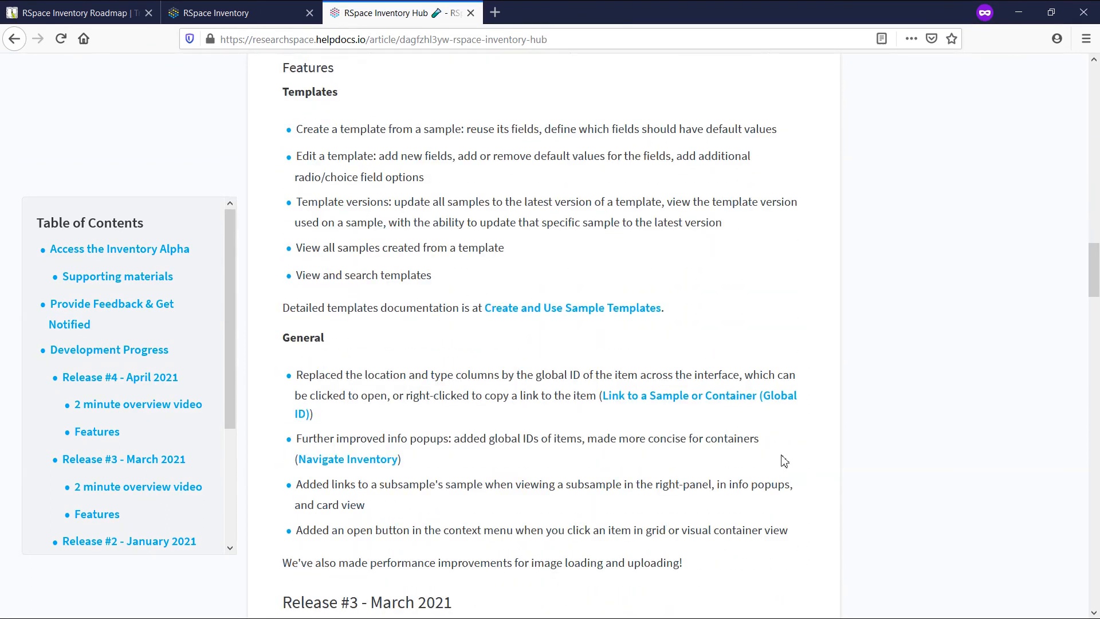